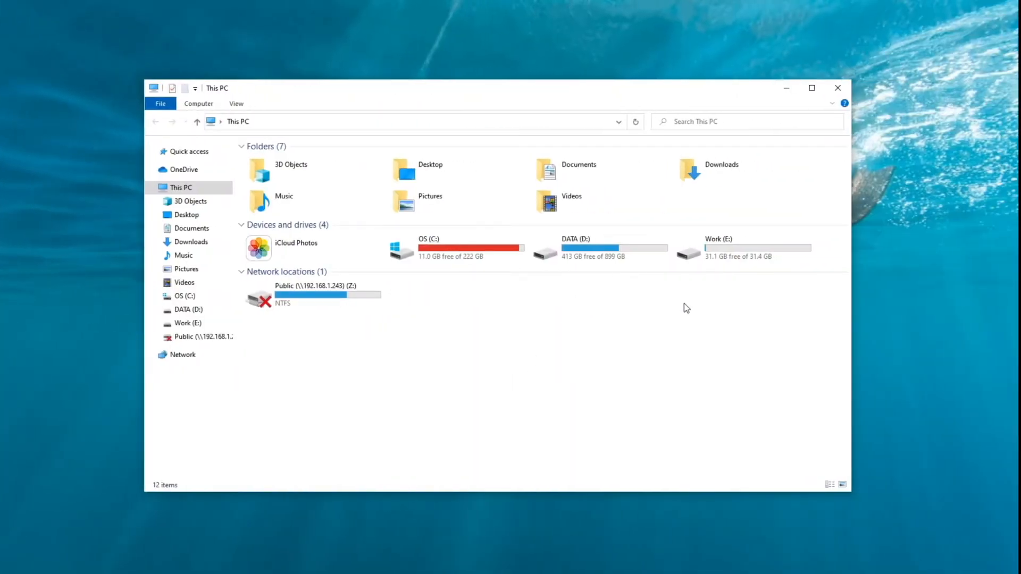
mouse_move(659, 344)
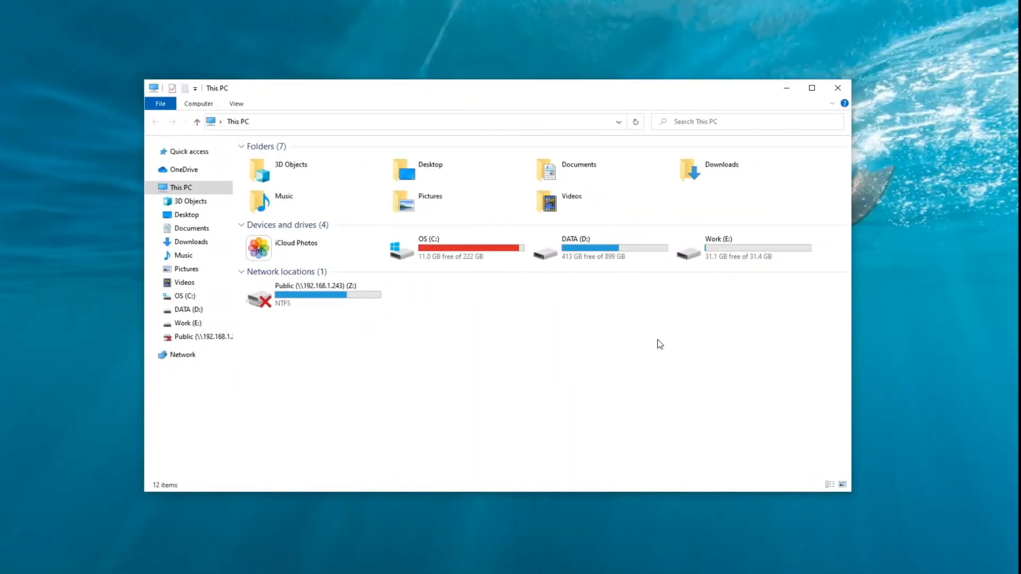
Show This PC so the inserted SDXC (F:) card appears under Devices and drives.
left_click(837, 88)
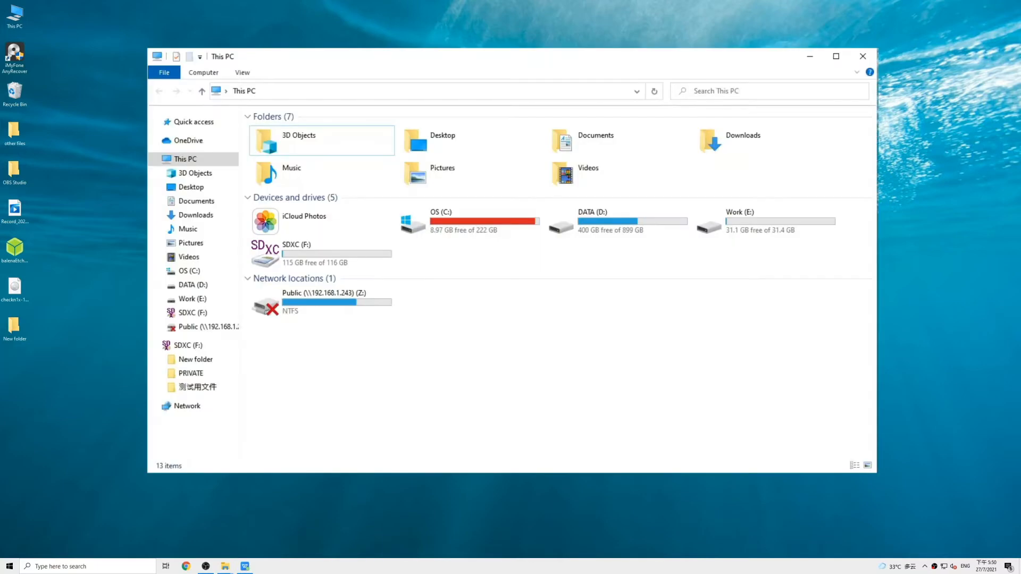
Run the error check (Scan and repair drive) on SDXC (F:) from its Properties, finding no errors.
left_click(321, 254)
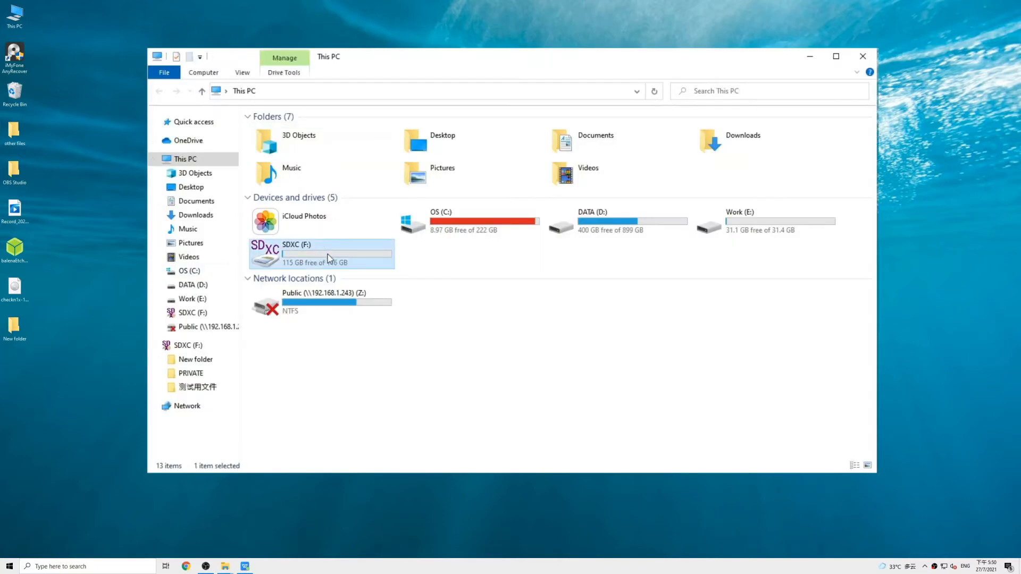
right_click(329, 254)
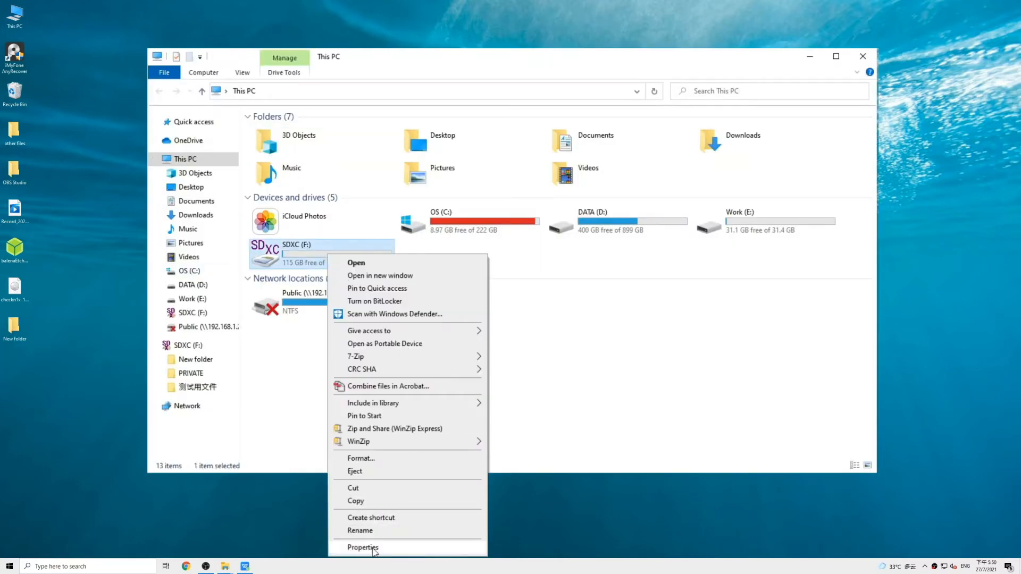
left_click(363, 547)
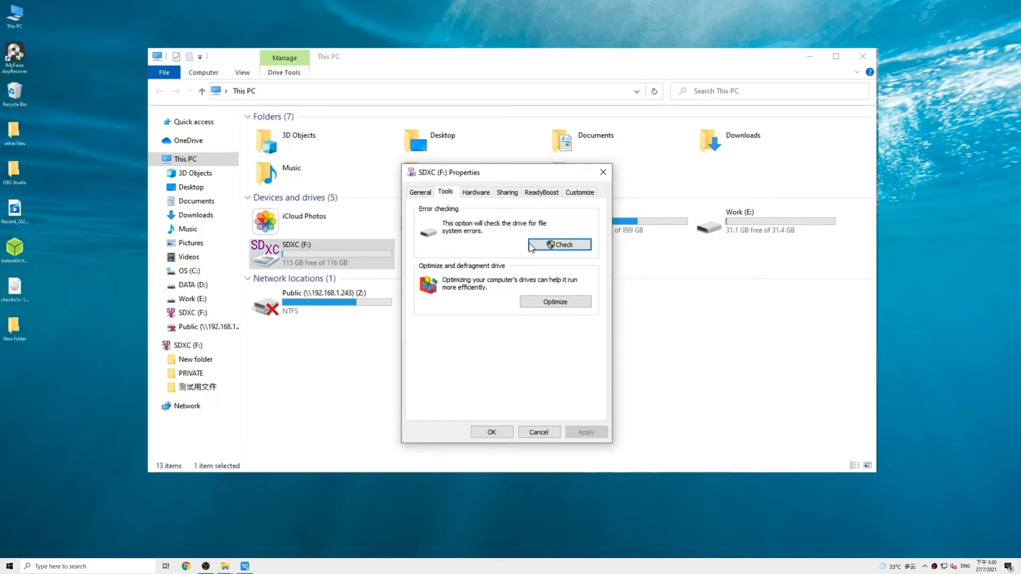
left_click(558, 244)
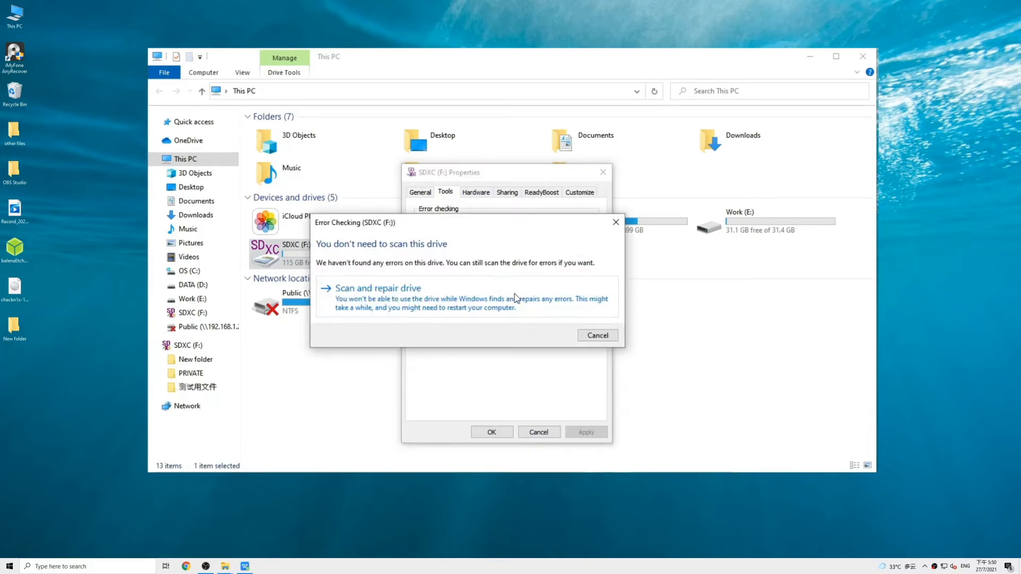
left_click(379, 288)
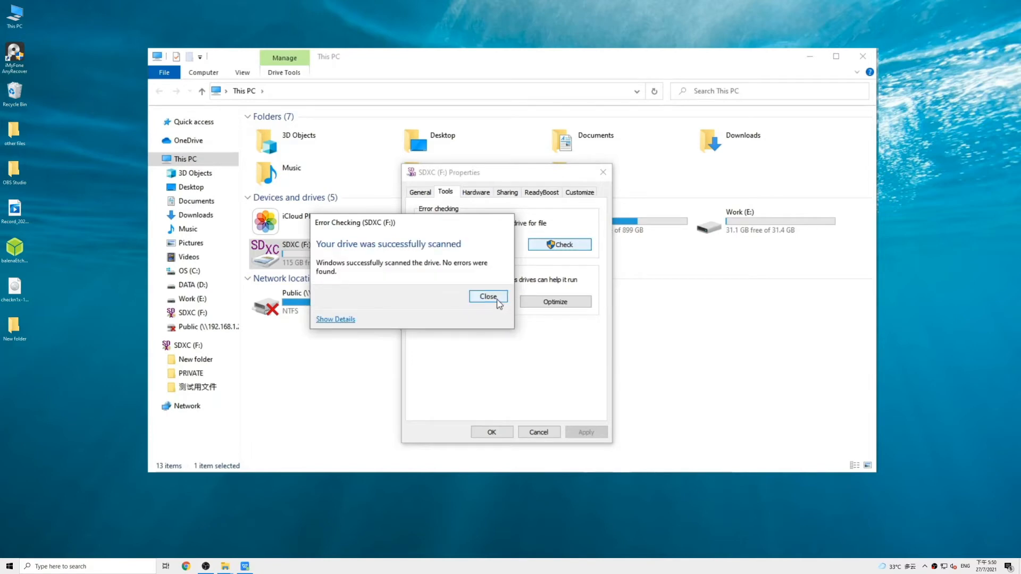
left_click(488, 297)
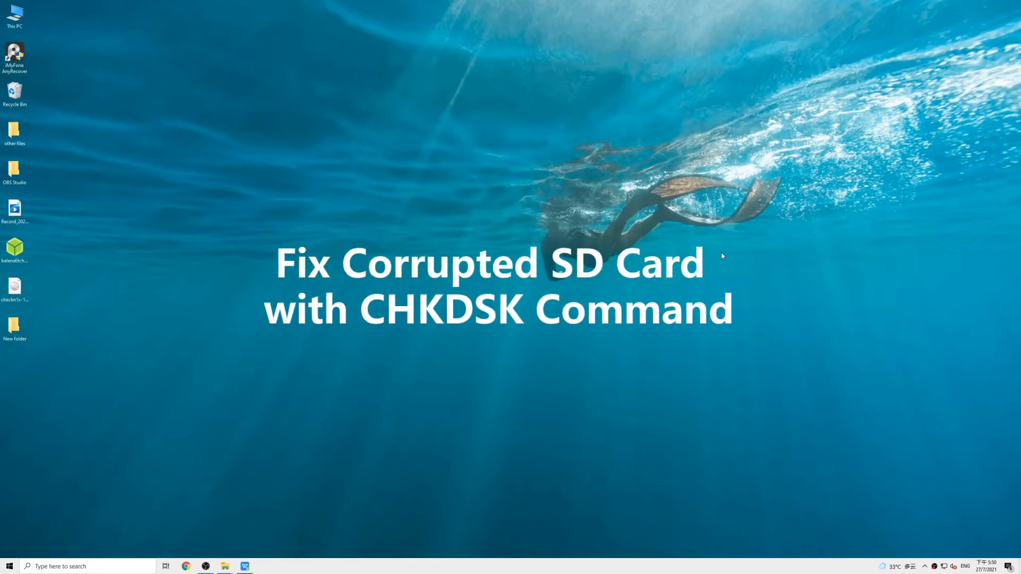
mouse_move(751, 361)
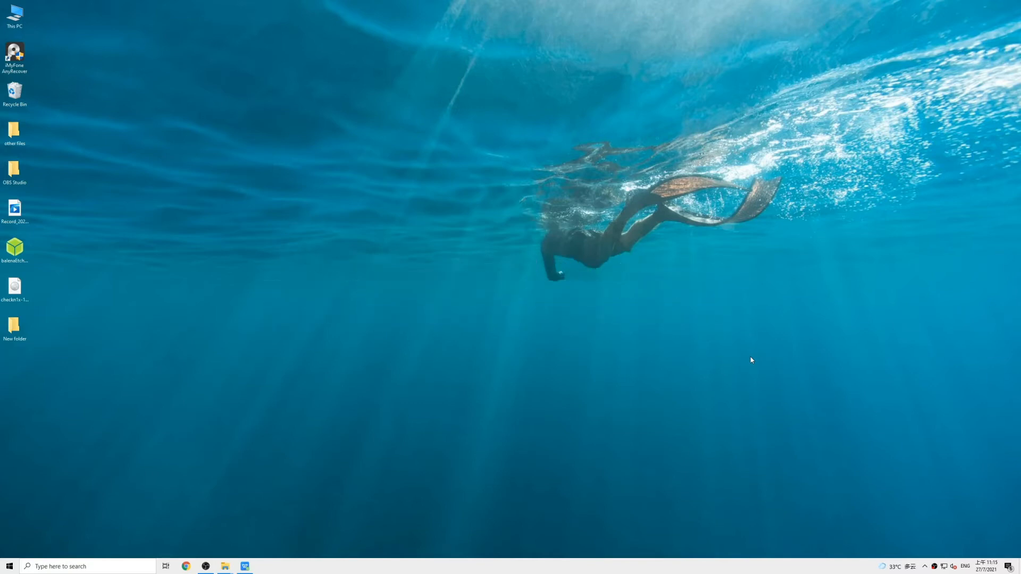
Search for cmd and launch Command Prompt with Run as administrator.
left_click(88, 565)
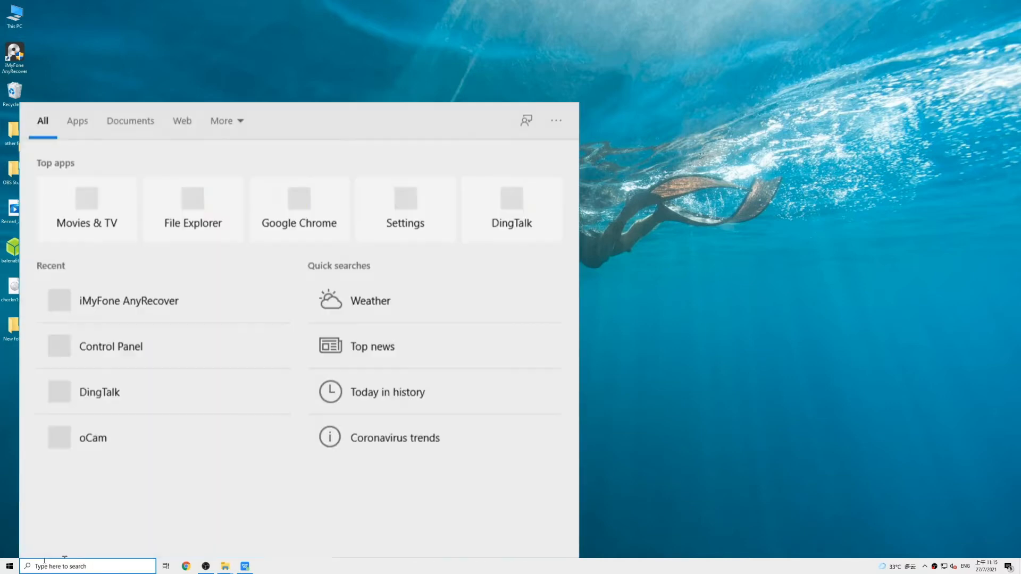
type("cmd")
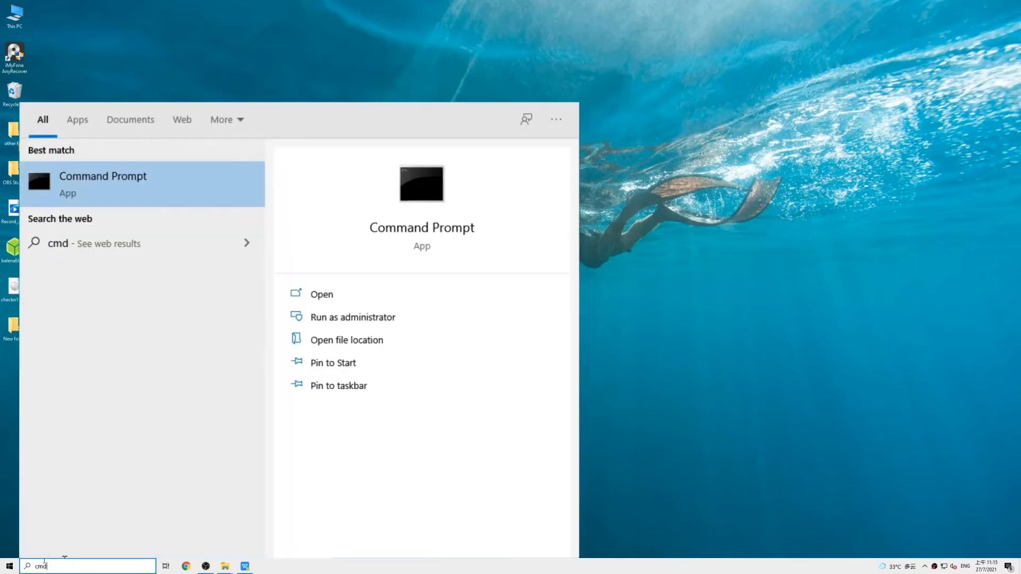
right_click(102, 184)
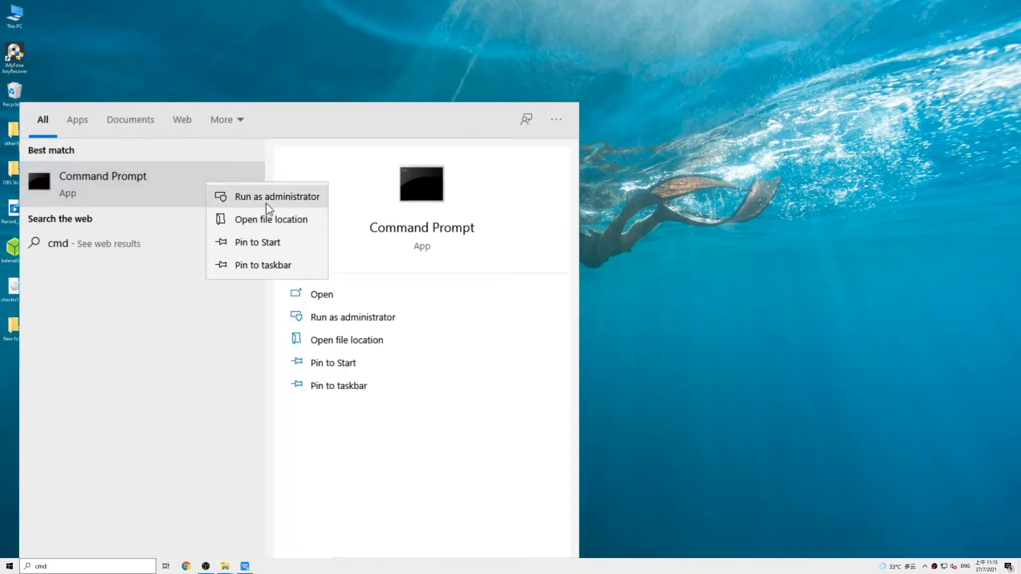
left_click(277, 196)
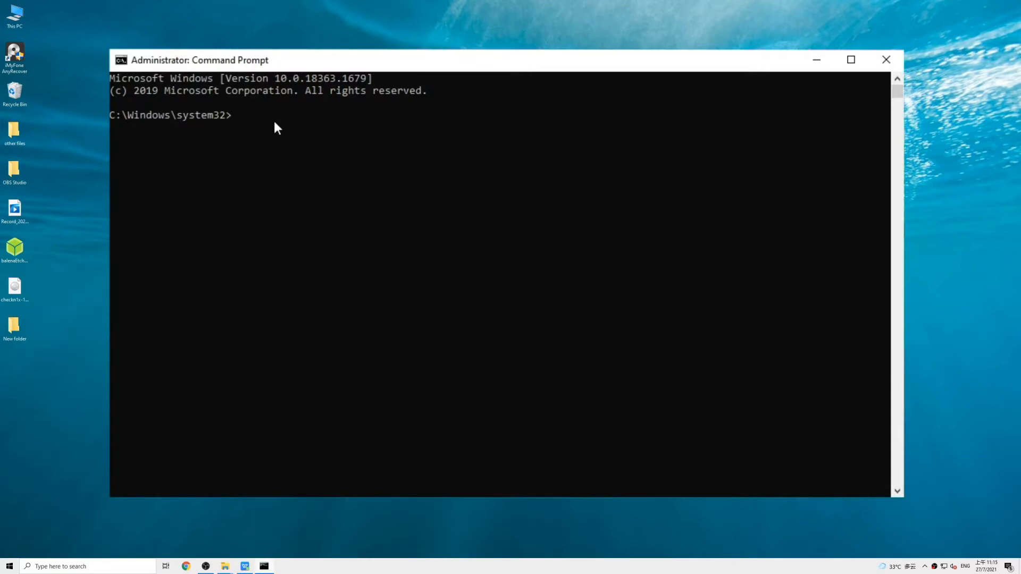
Enter the chkdsk repair command for the card's drive letter F with the /f switch.
type("chkdsk X: /f")
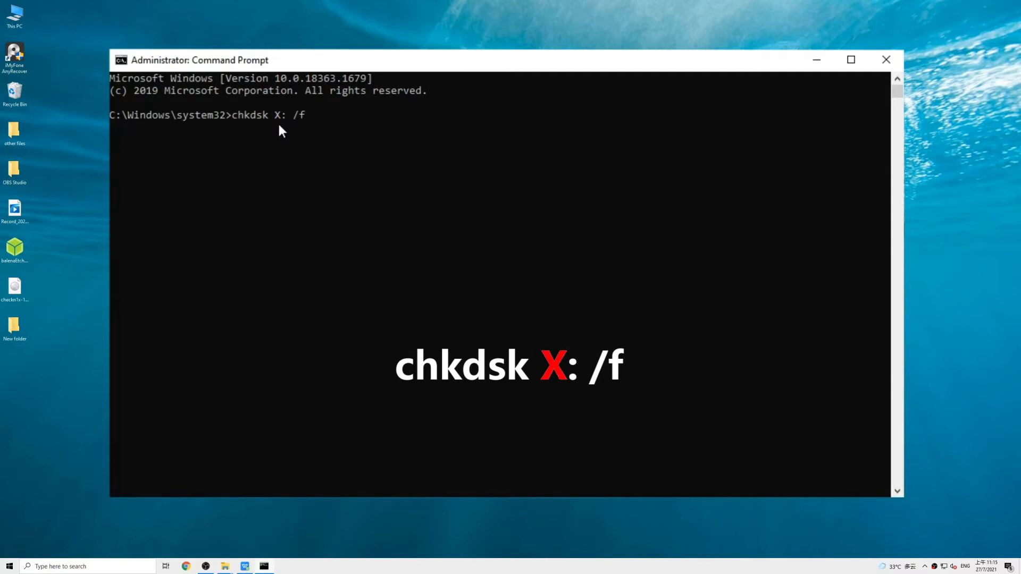
type("F")
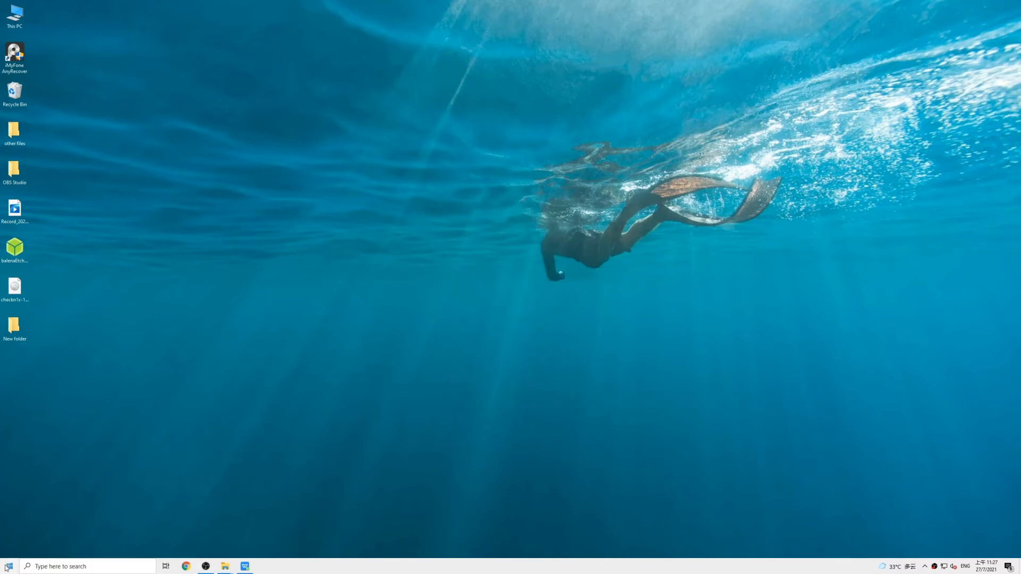
In Disk Management, change the SD card (F:) volume's drive letter to H.
right_click(9, 566)
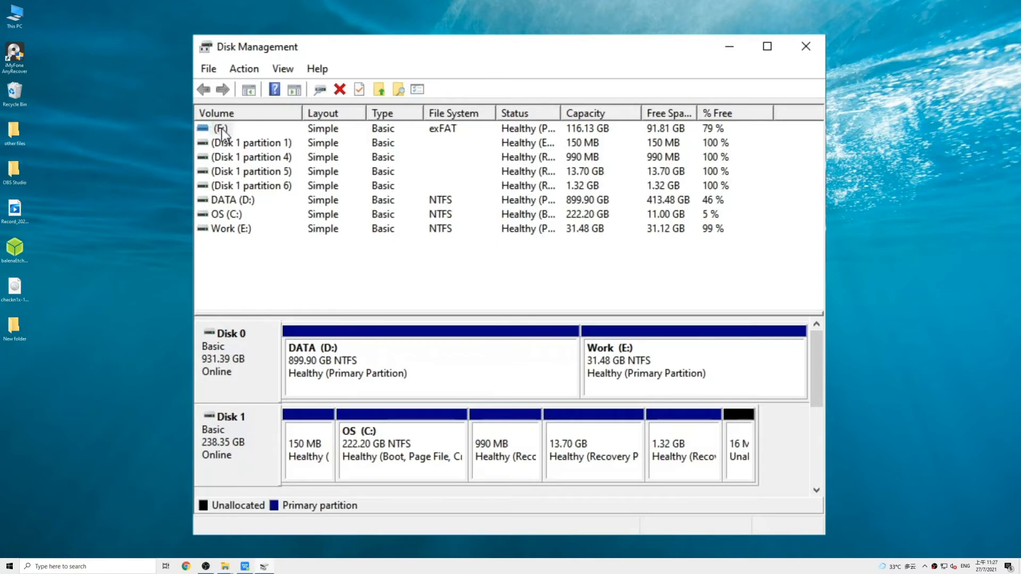
right_click(221, 128)
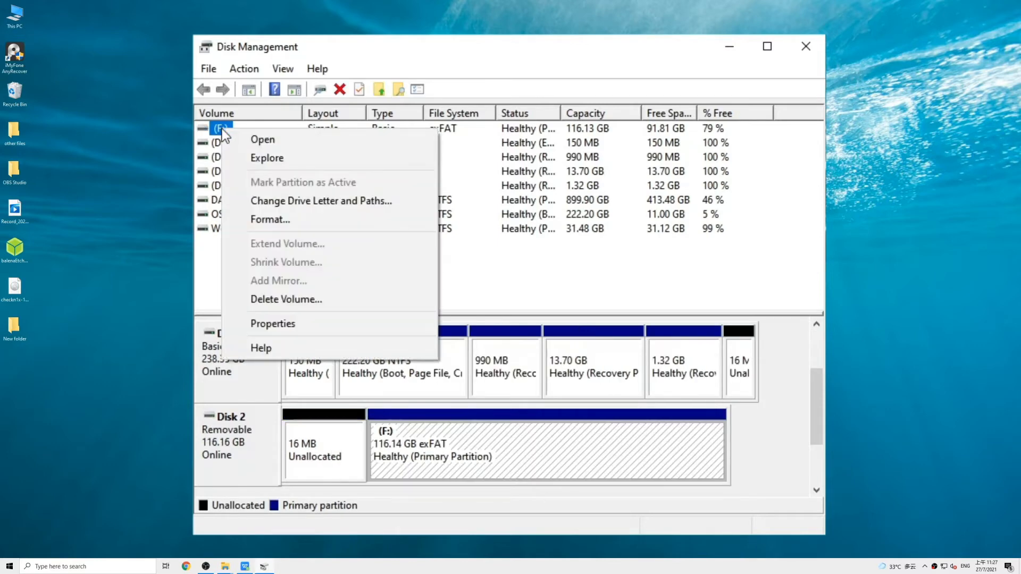
left_click(320, 201)
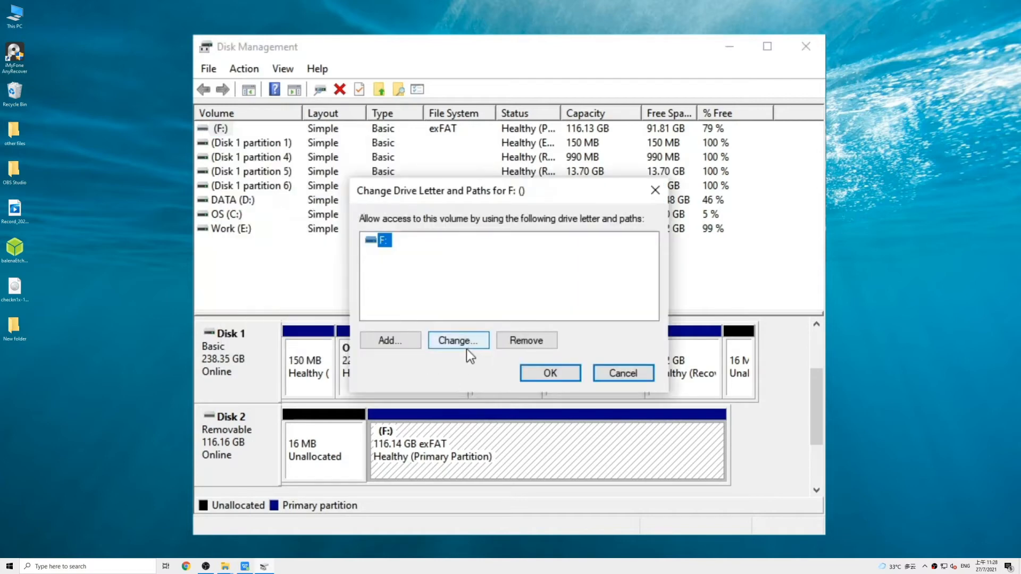
left_click(457, 341)
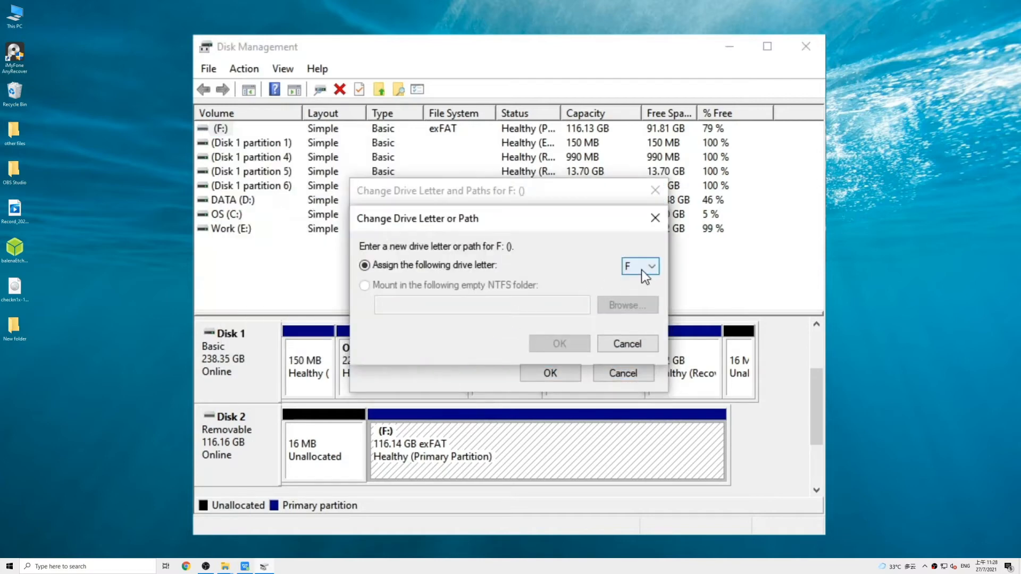
left_click(628, 266)
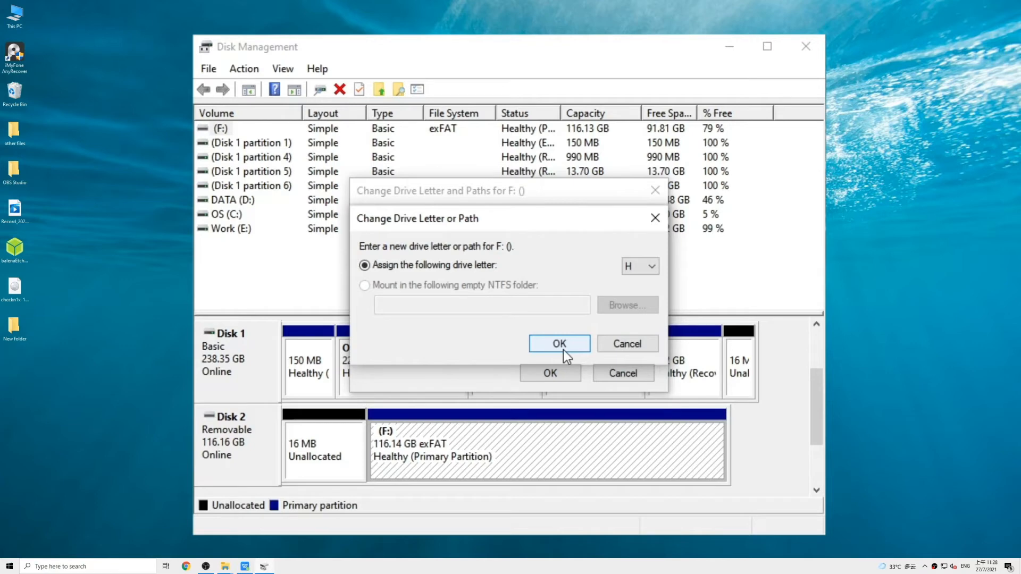
left_click(558, 344)
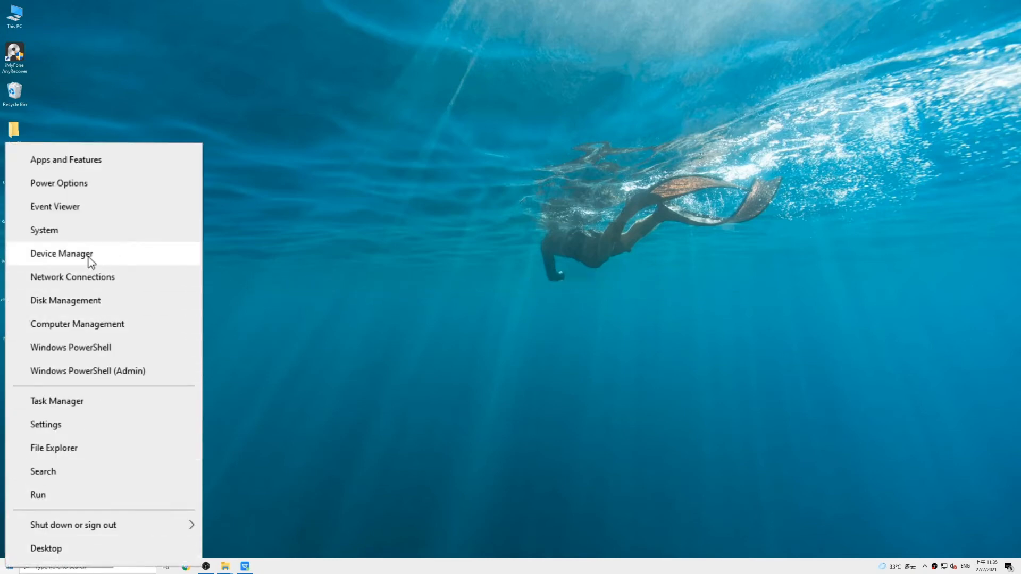
In Device Manager under Disk drives, start Update driver on the SDXC Card, then reopen its actions for Uninstall device.
left_click(62, 253)
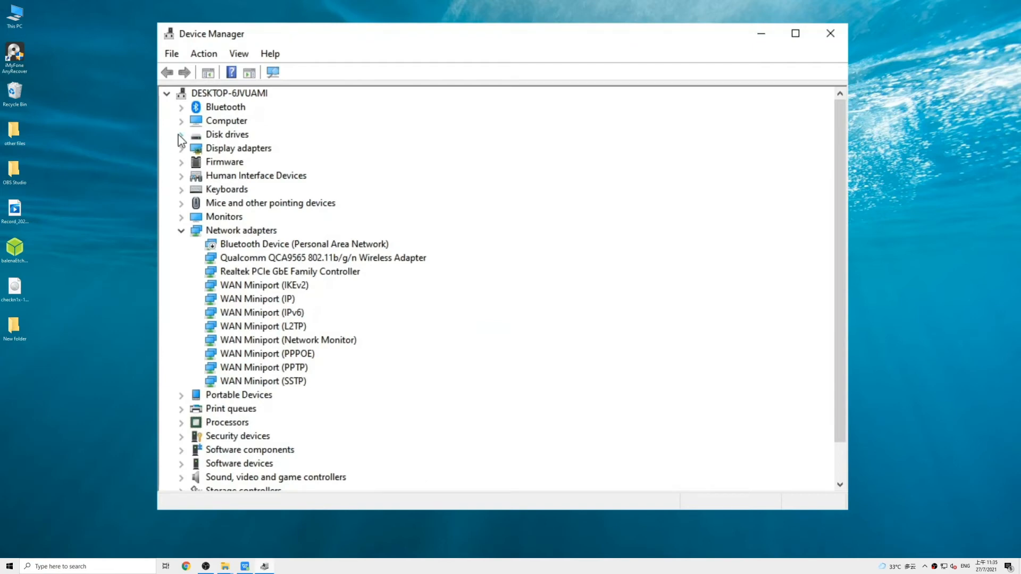
left_click(181, 134)
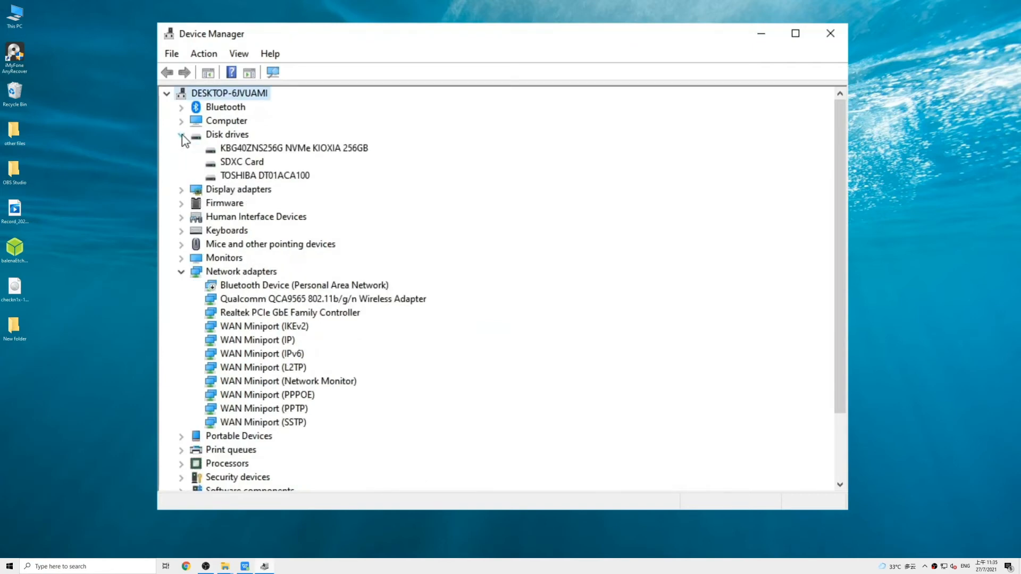
left_click(241, 162)
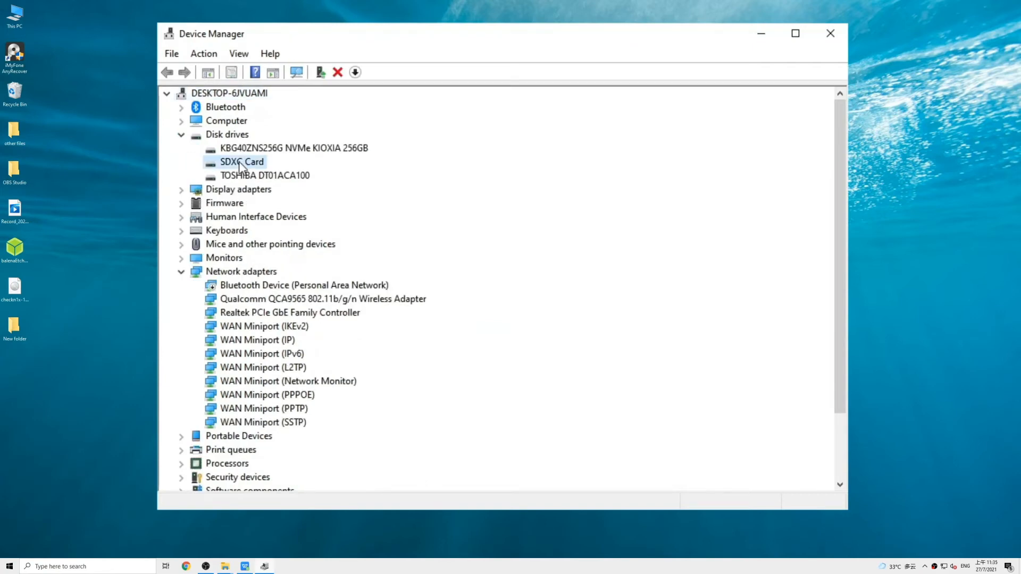
right_click(241, 162)
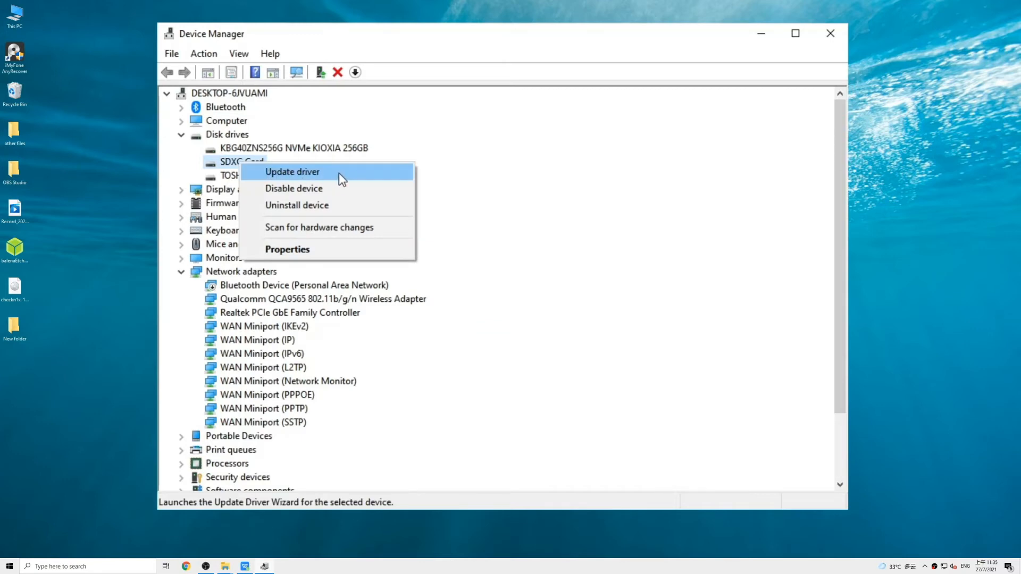
left_click(291, 171)
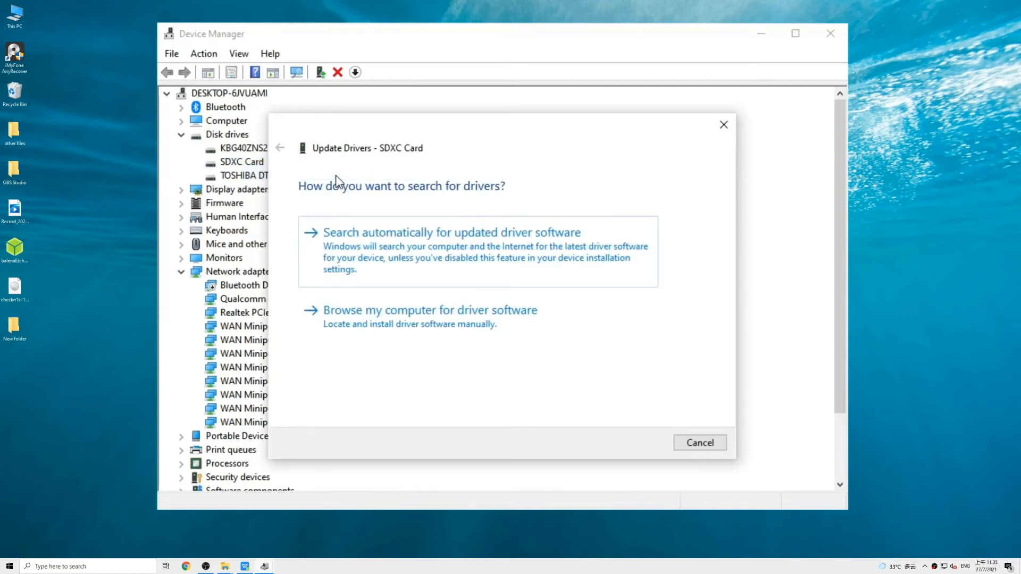
mouse_move(442, 278)
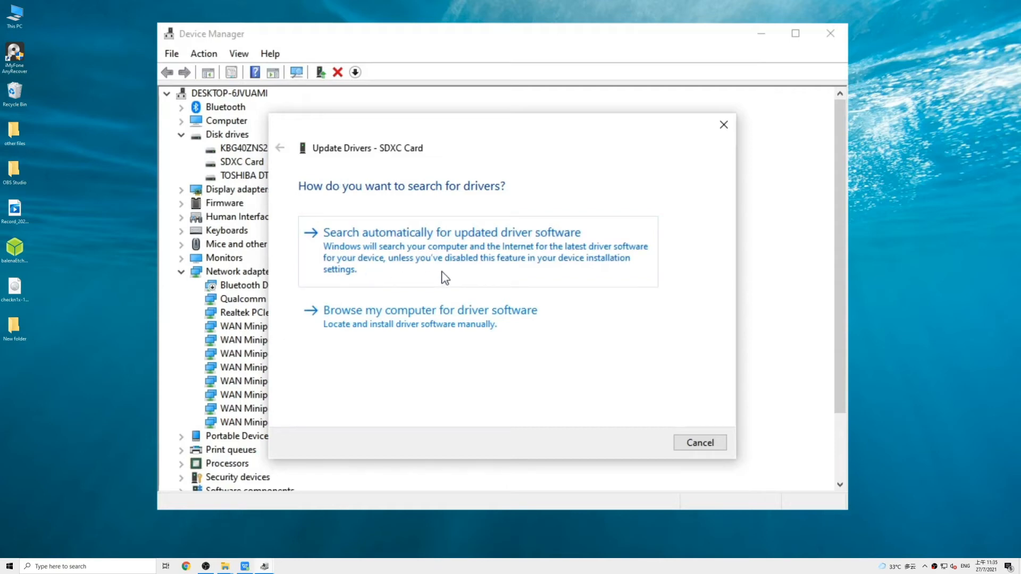
right_click(241, 161)
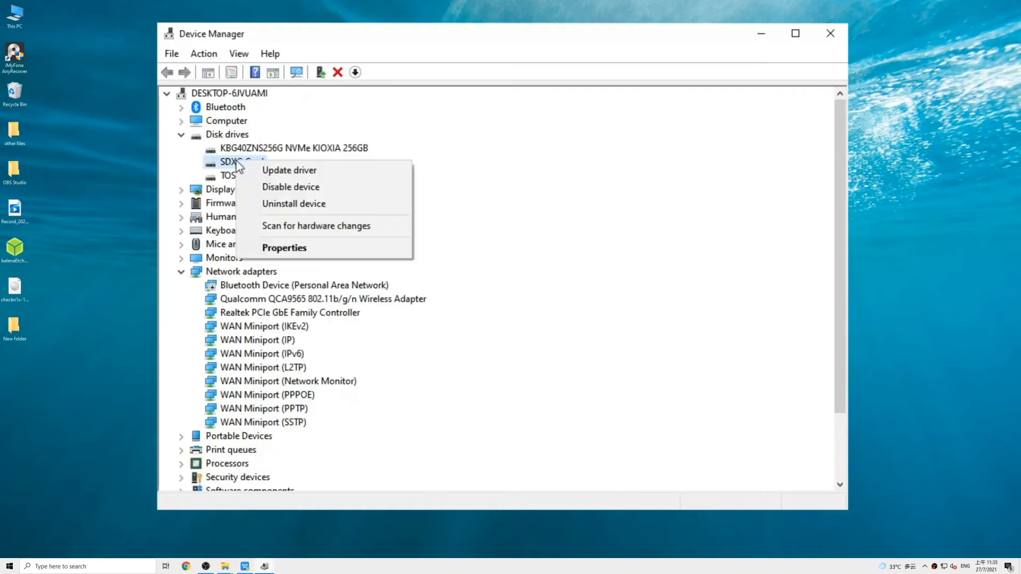
mouse_move(293, 203)
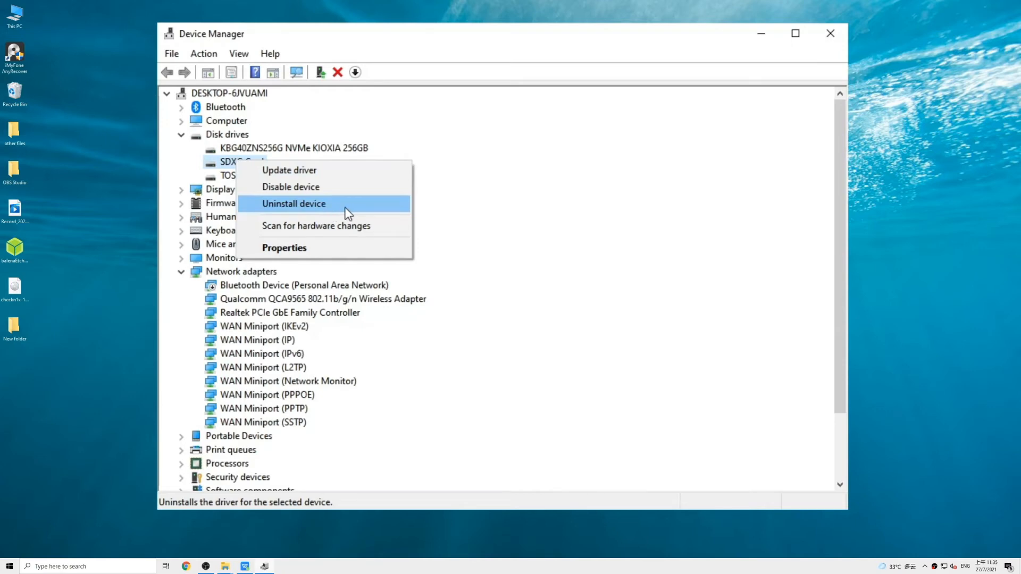
mouse_move(369, 208)
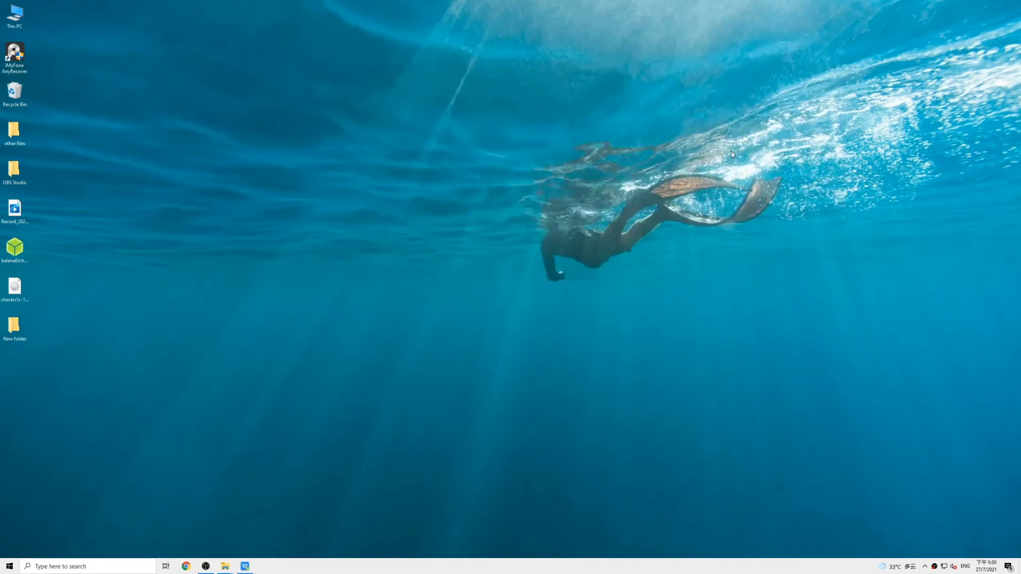
mouse_move(720, 258)
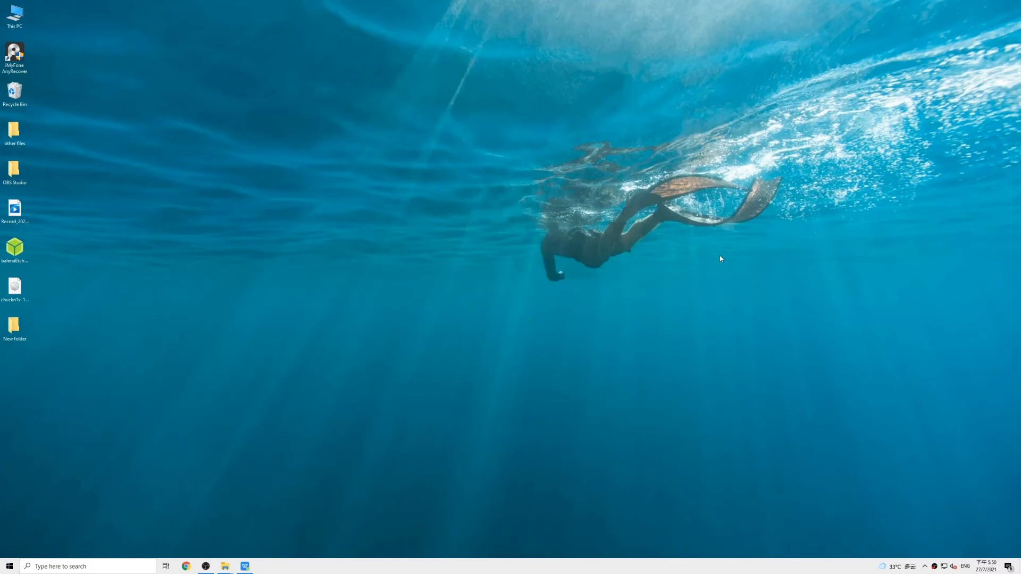
mouse_move(721, 256)
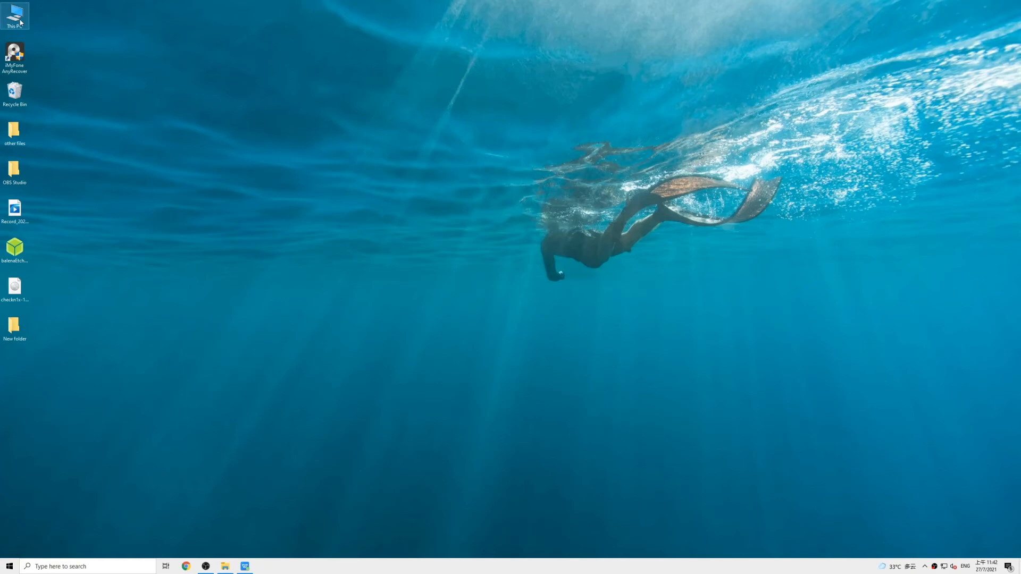
Quick-format SDXC (F:) from This PC, accepting the erase warning, leaving 116 GB free of 116 GB.
double_click(14, 14)
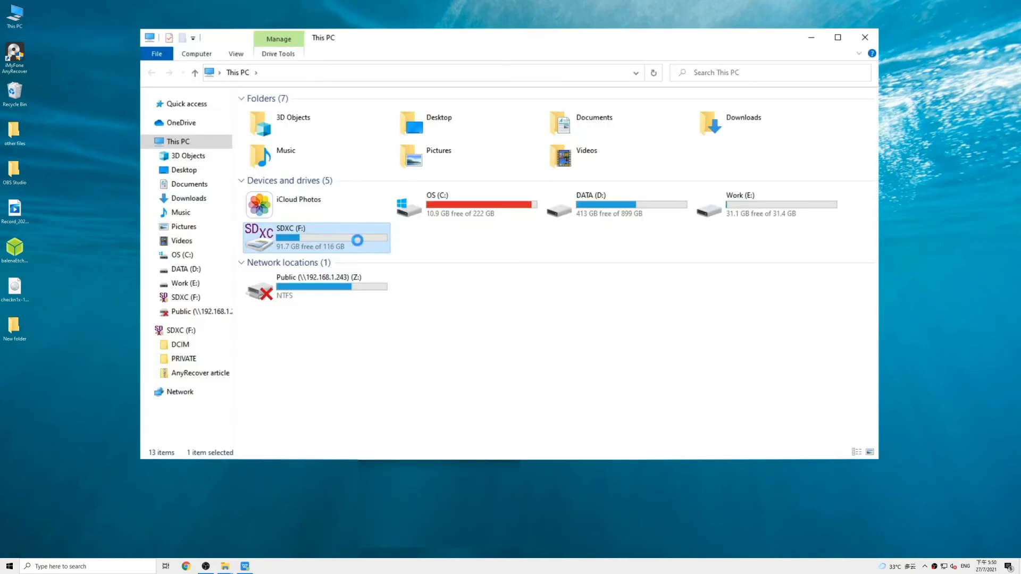
right_click(315, 237)
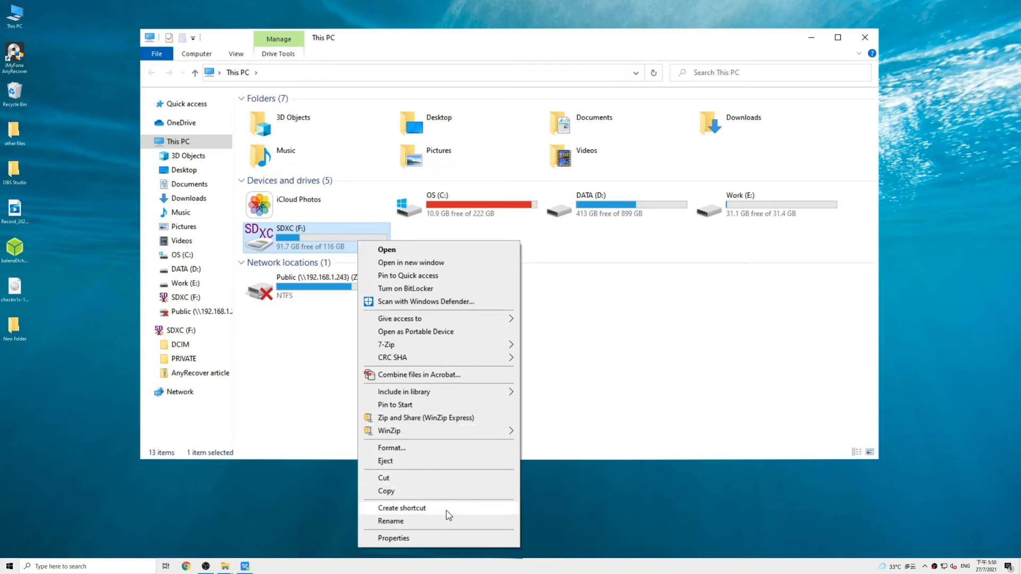
left_click(392, 448)
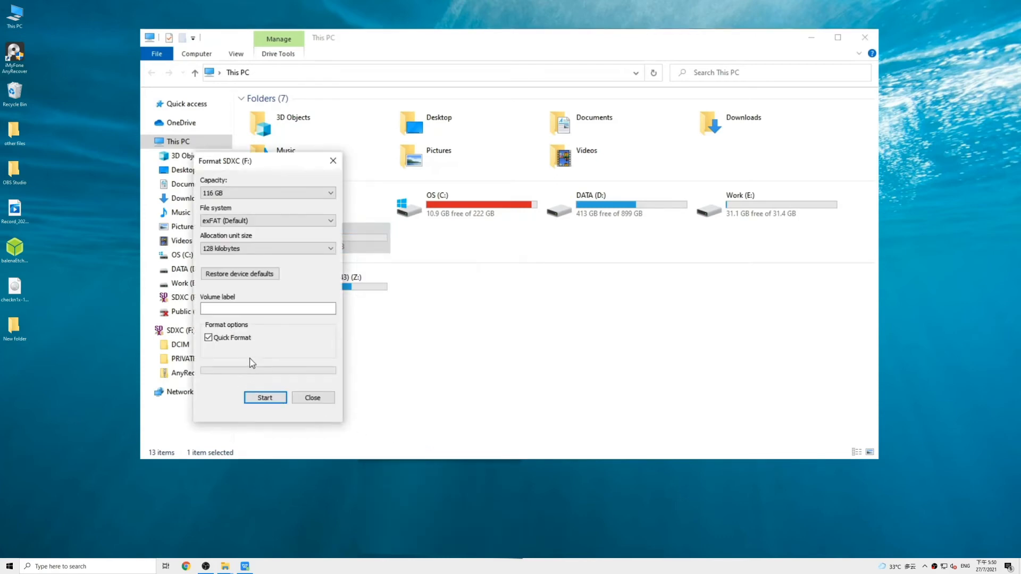
left_click(265, 397)
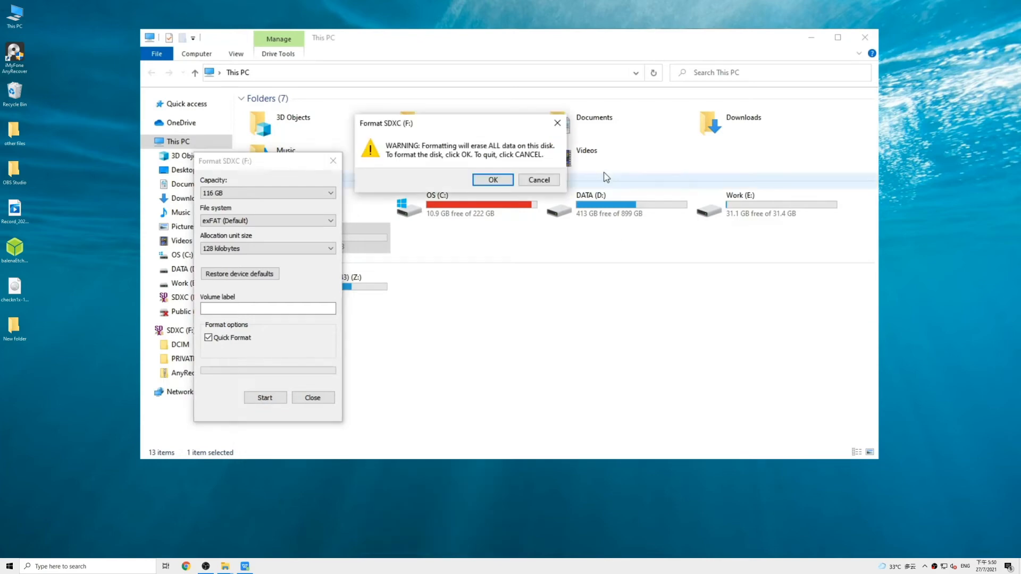
left_click(492, 180)
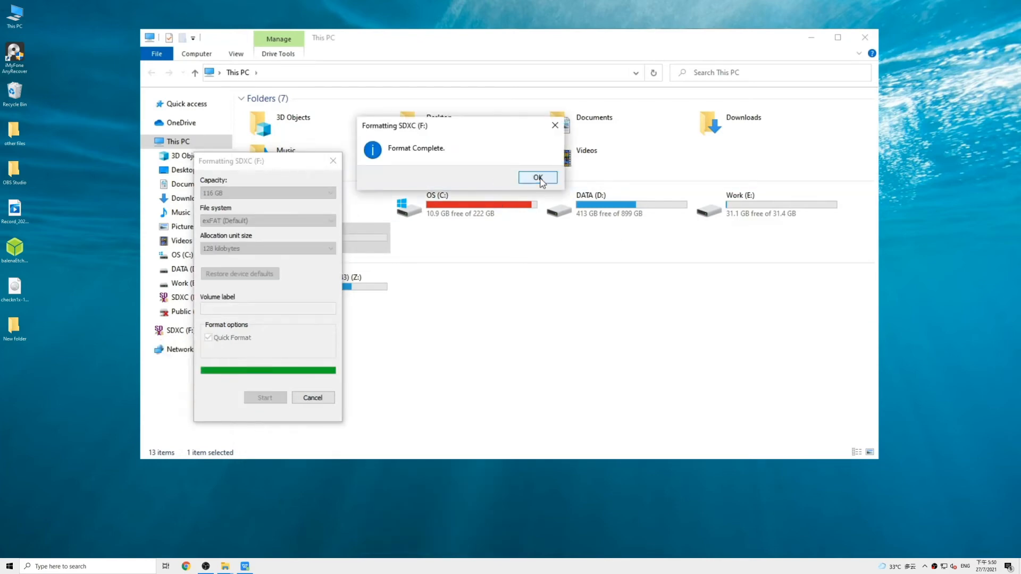
left_click(537, 177)
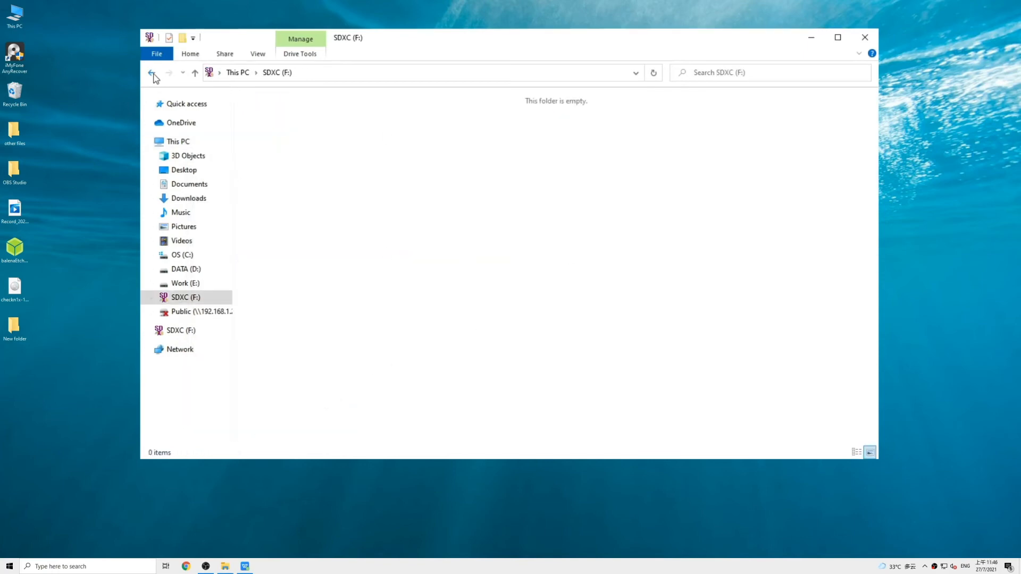
left_click(152, 72)
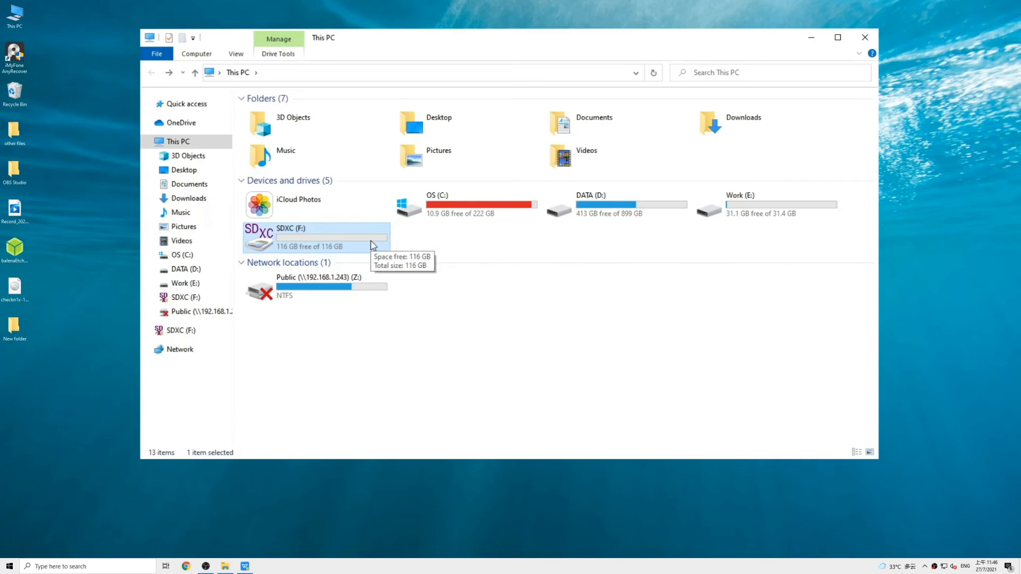
left_click(864, 38)
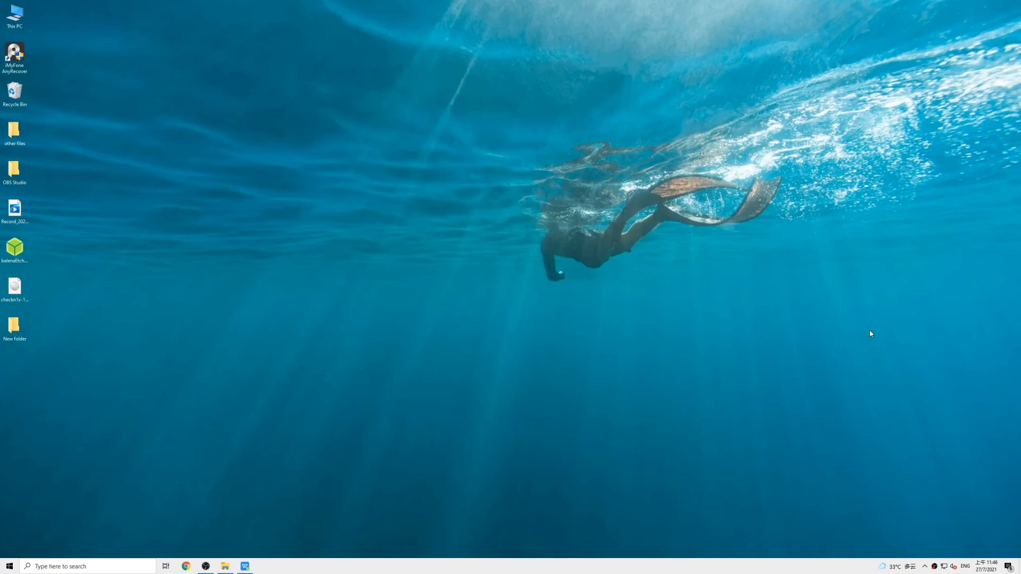
Launch iMyFone AnyRecover and scan USB Drive (F) under External Removable Devices, finding 222 files.
double_click(14, 54)
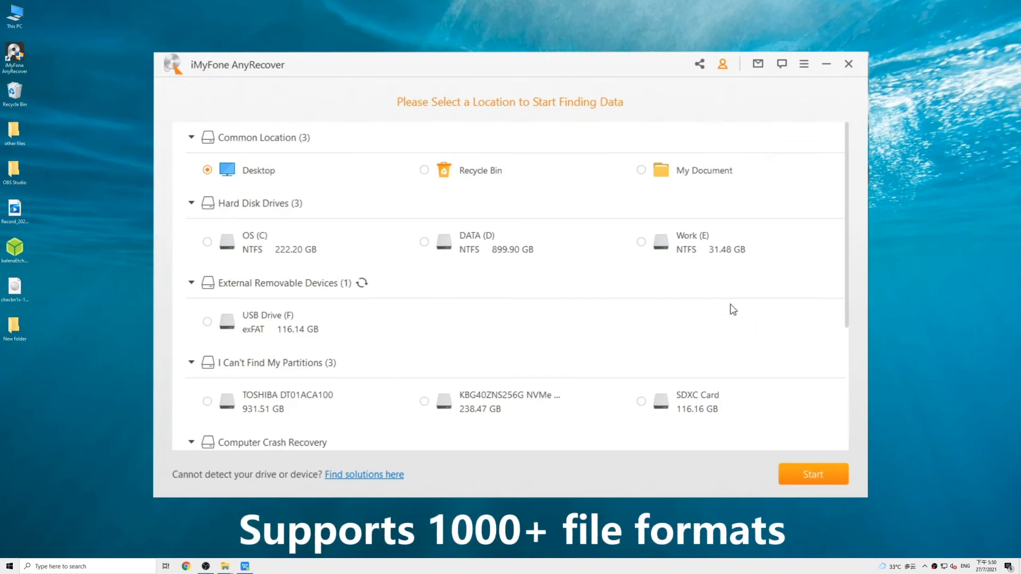
mouse_move(732, 298)
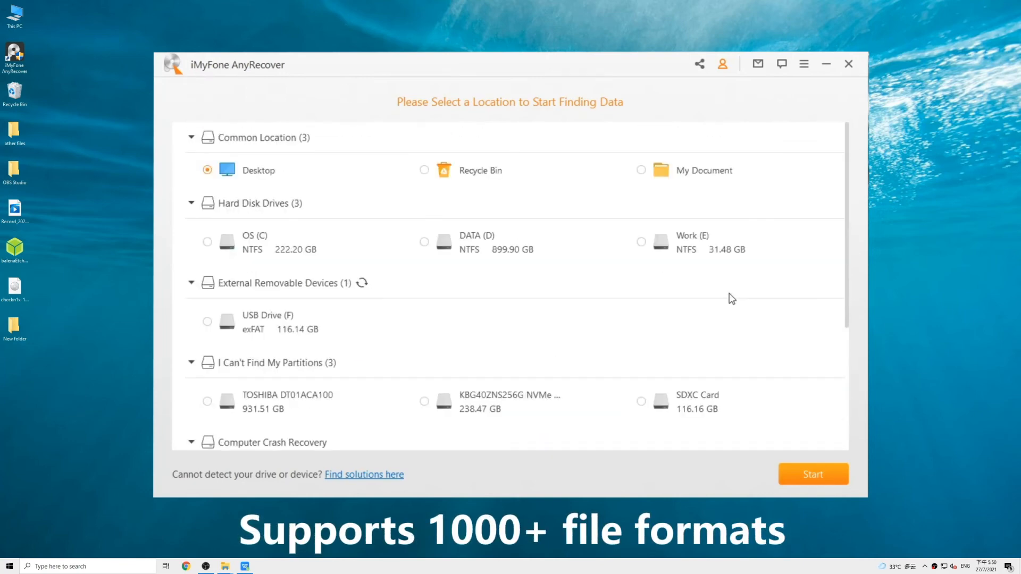
left_click(207, 321)
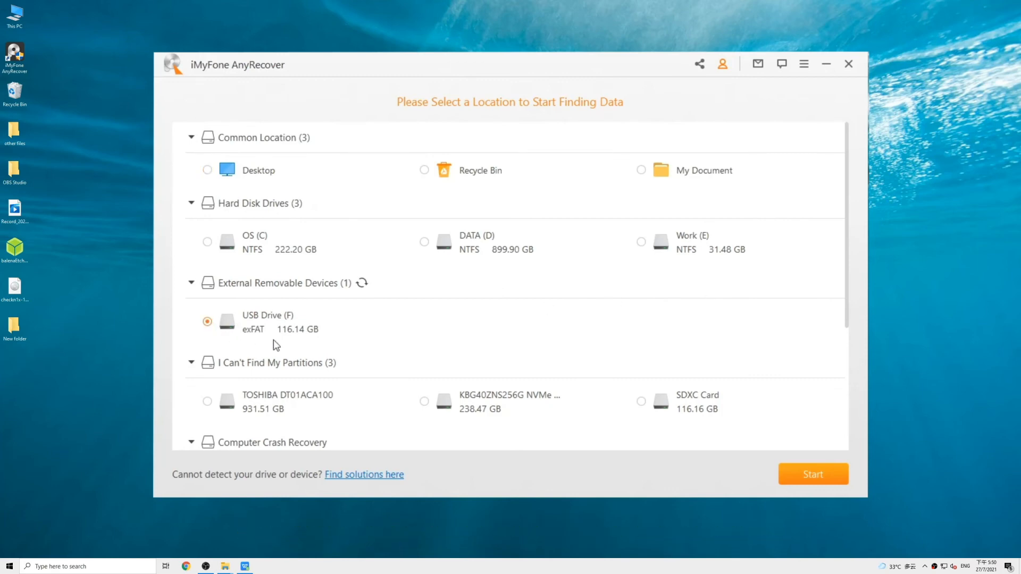
mouse_move(813, 453)
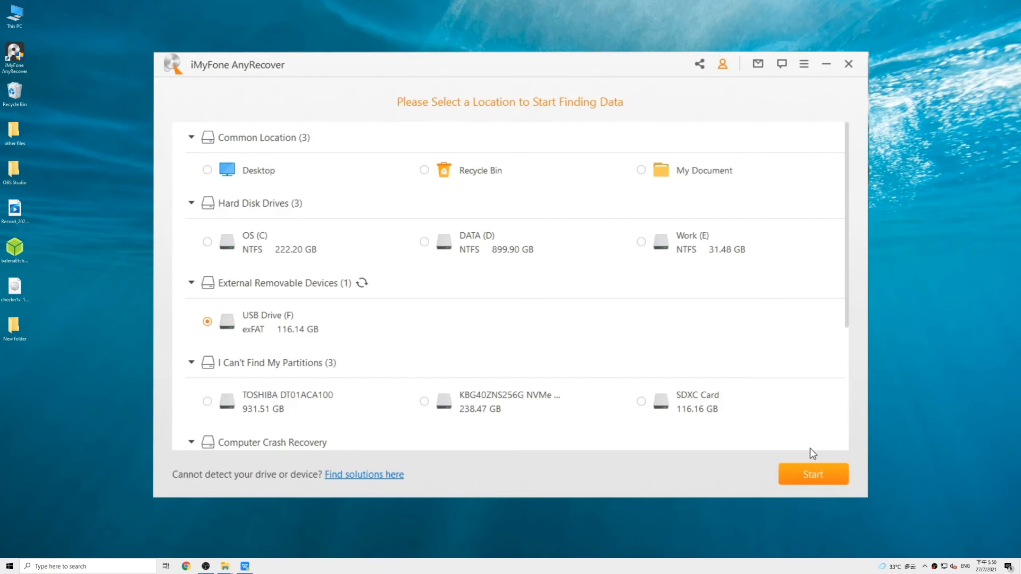
left_click(813, 475)
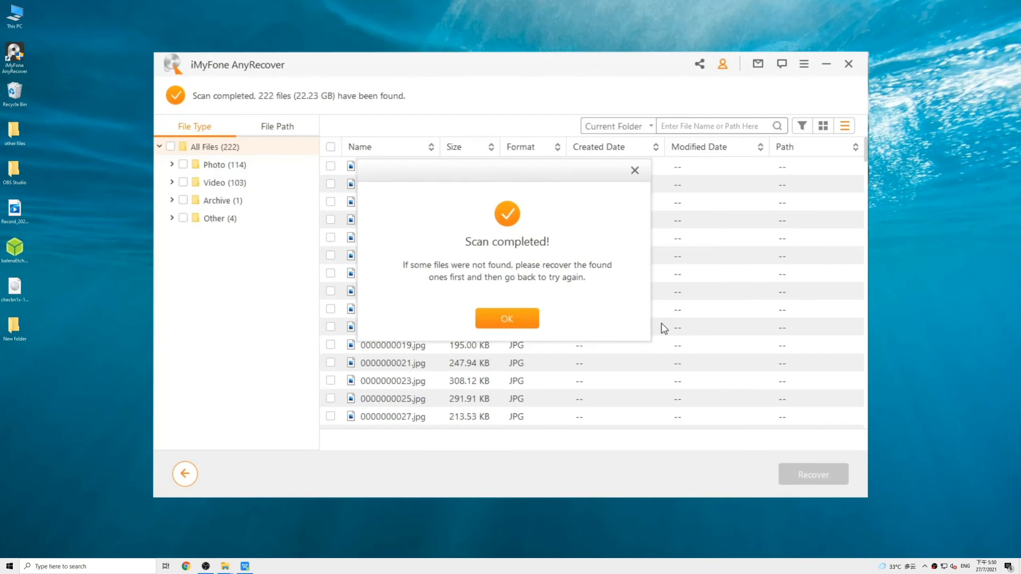
Preview a found JPG under Photo, select JPG and MP4 files (seven, 524.83 MB) and start Recover.
left_click(507, 318)
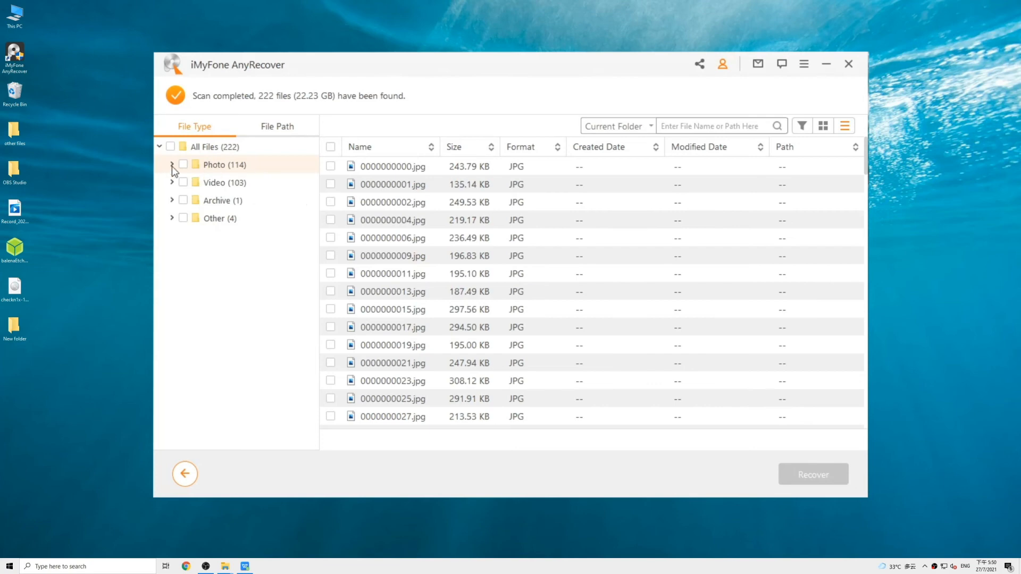
left_click(173, 163)
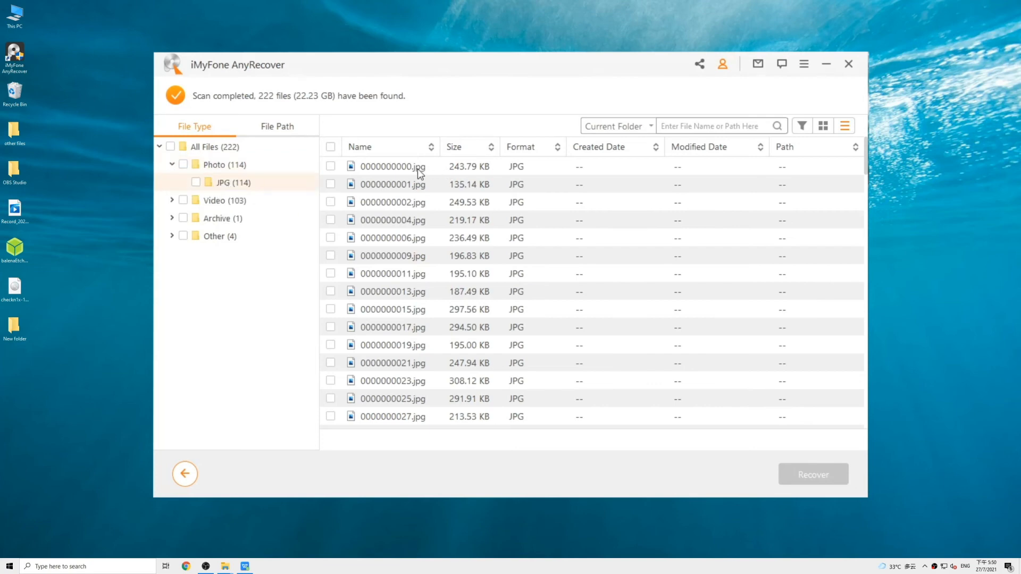
double_click(391, 166)
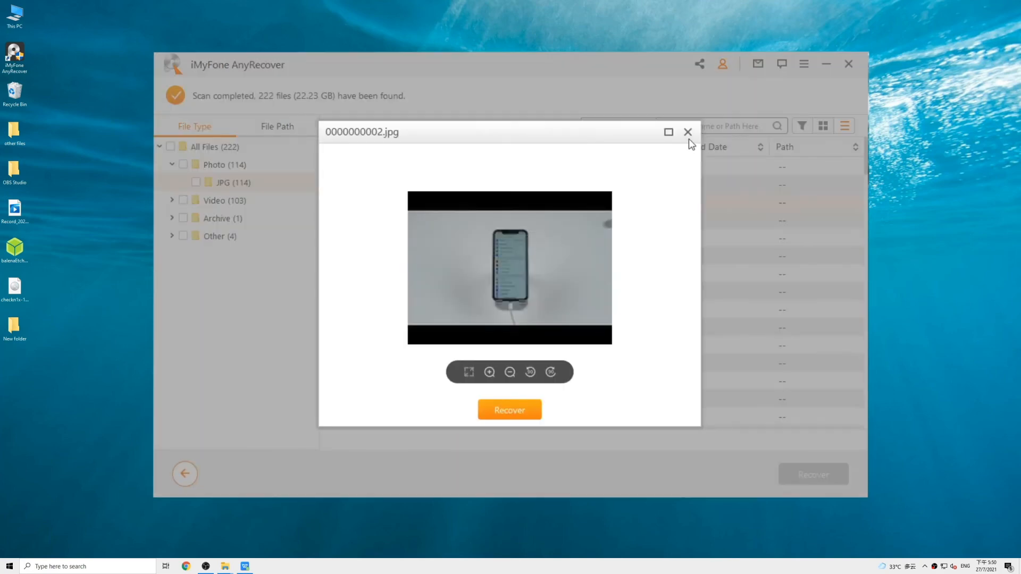
left_click(688, 132)
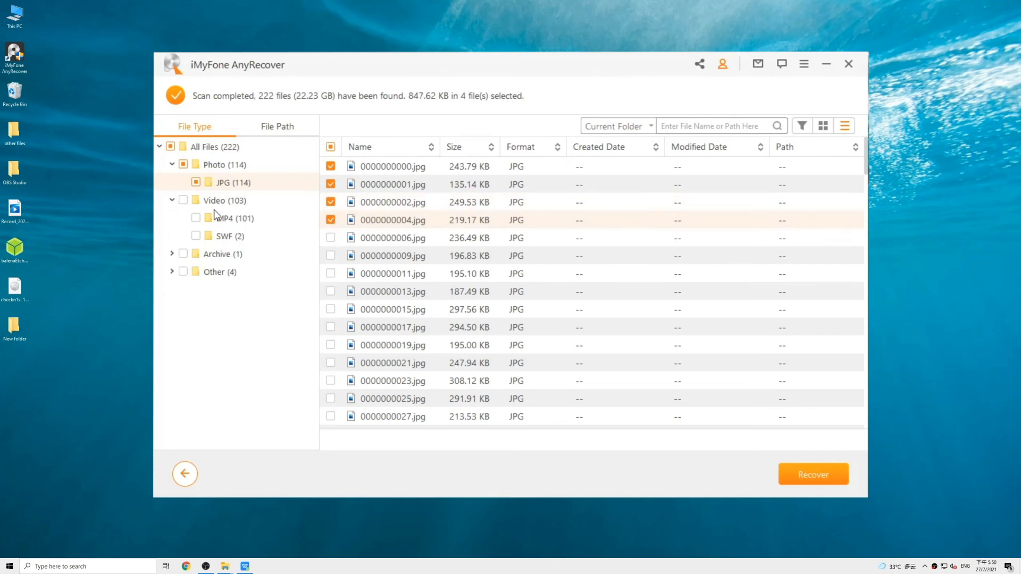
left_click(234, 218)
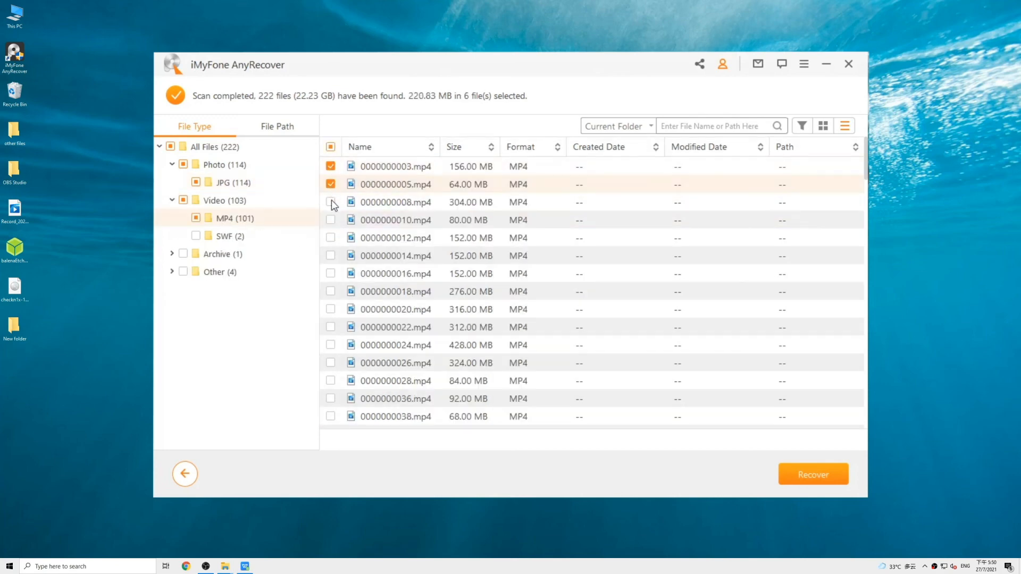
left_click(812, 475)
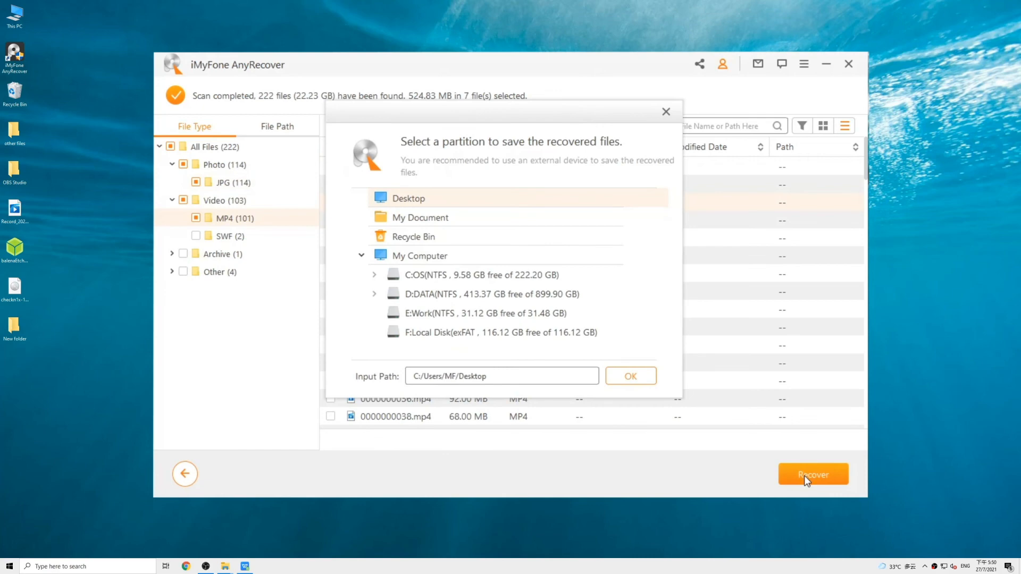
Save the seven recovered files to the Desktop, opening the AnyRecover Photo output folder.
left_click(628, 375)
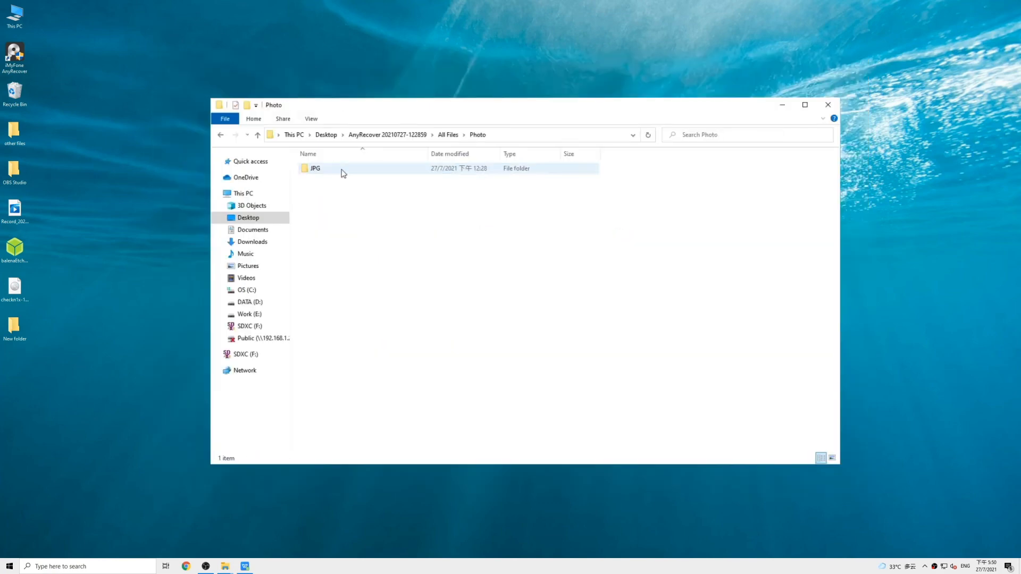
Browse the recovered JPG folder's photos in Photos, flipping to the next one, then close the viewer.
double_click(315, 168)
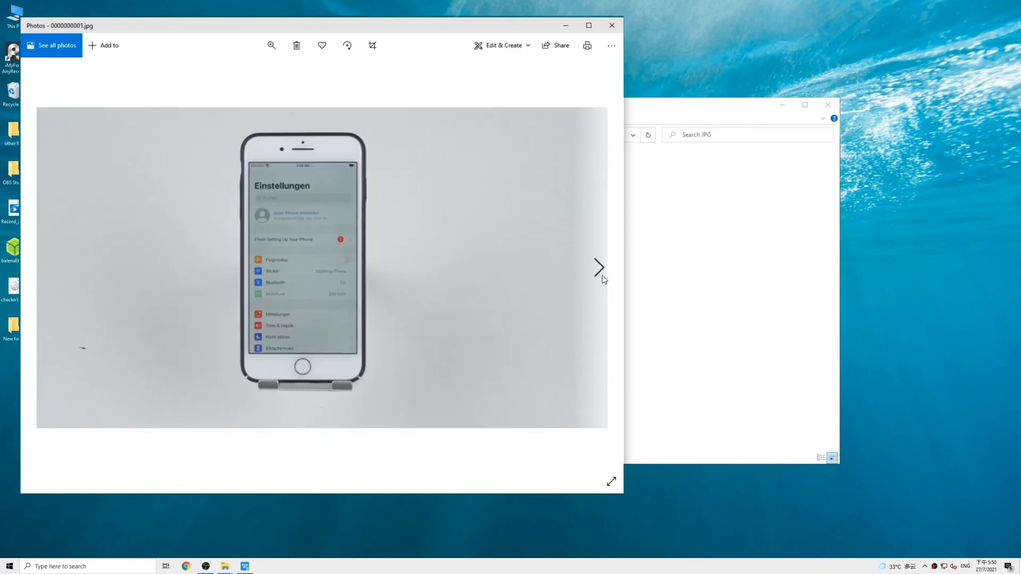
left_click(599, 267)
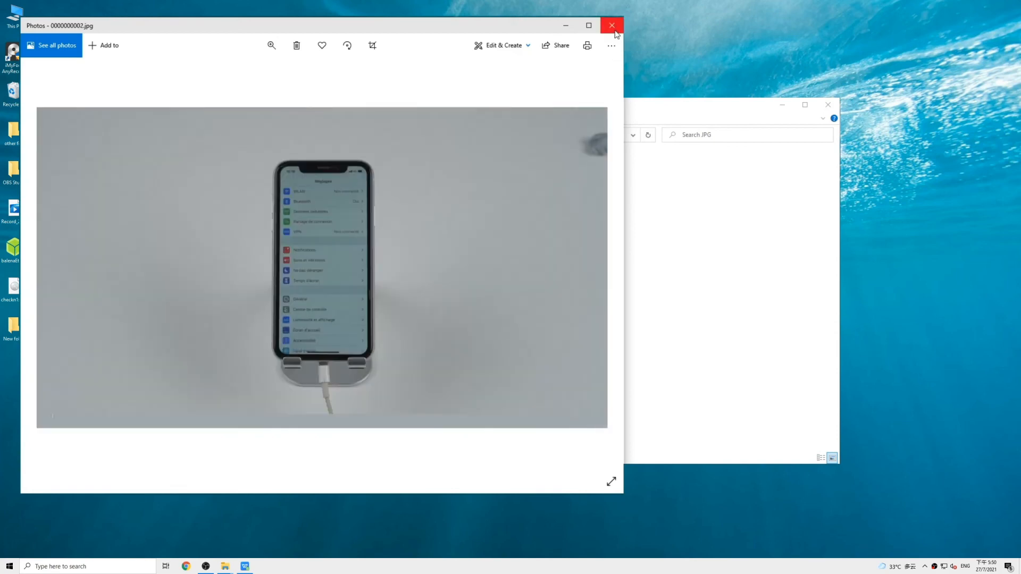
left_click(610, 25)
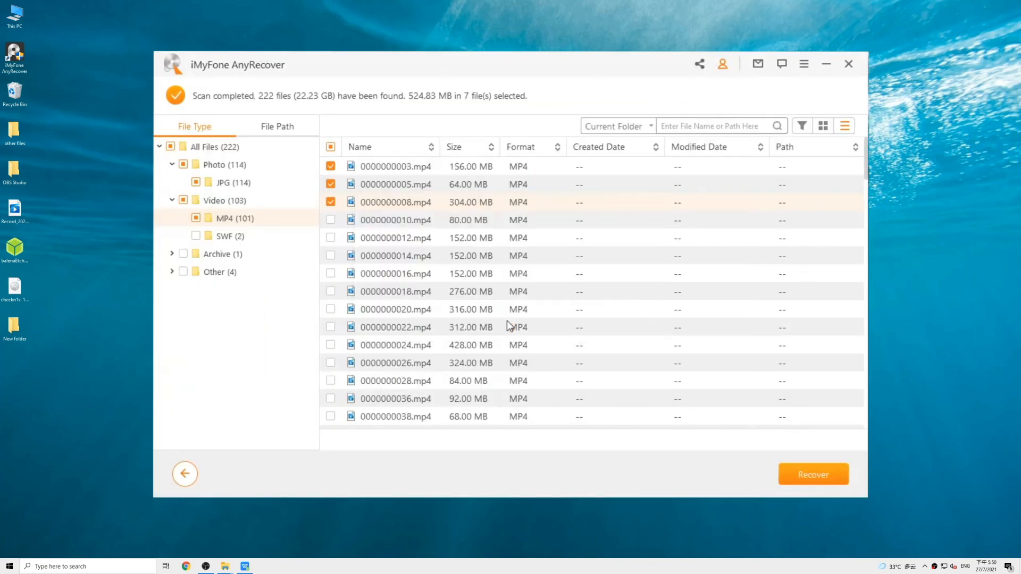
mouse_move(510, 327)
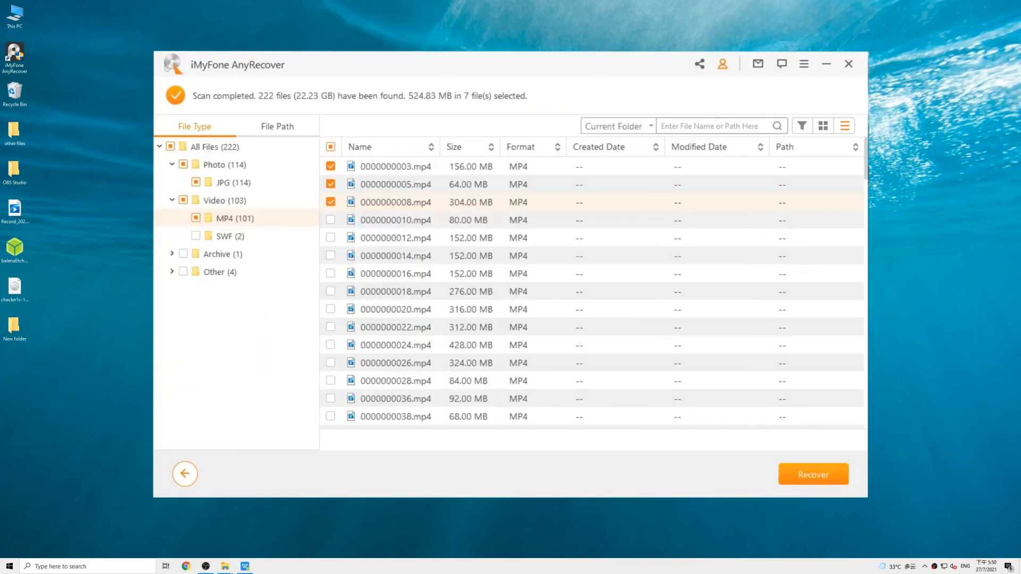
Exit iMyFone AnyRecover, leaving the desktop with the recovered AnyRecover folder.
left_click(848, 64)
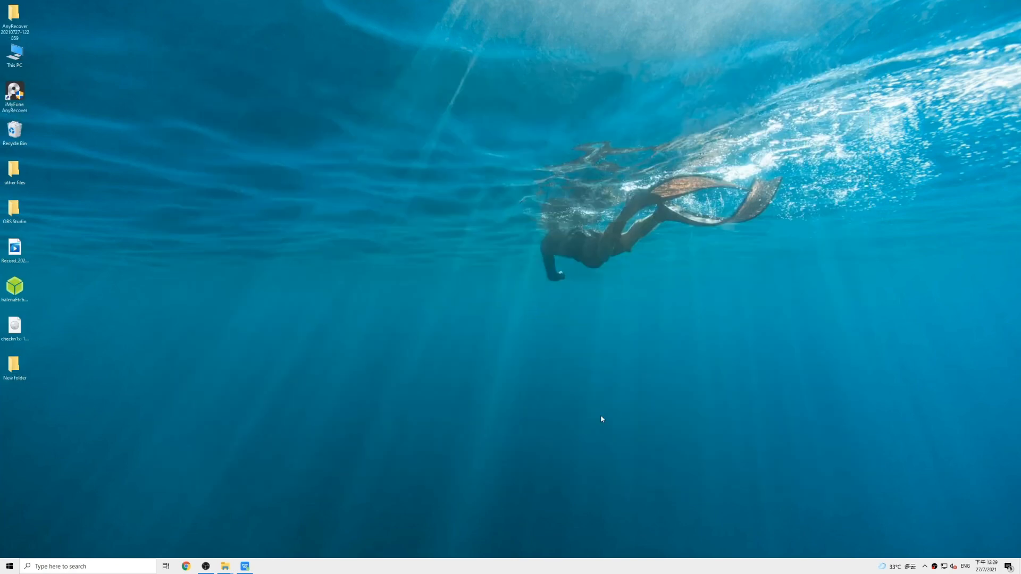
mouse_move(624, 425)
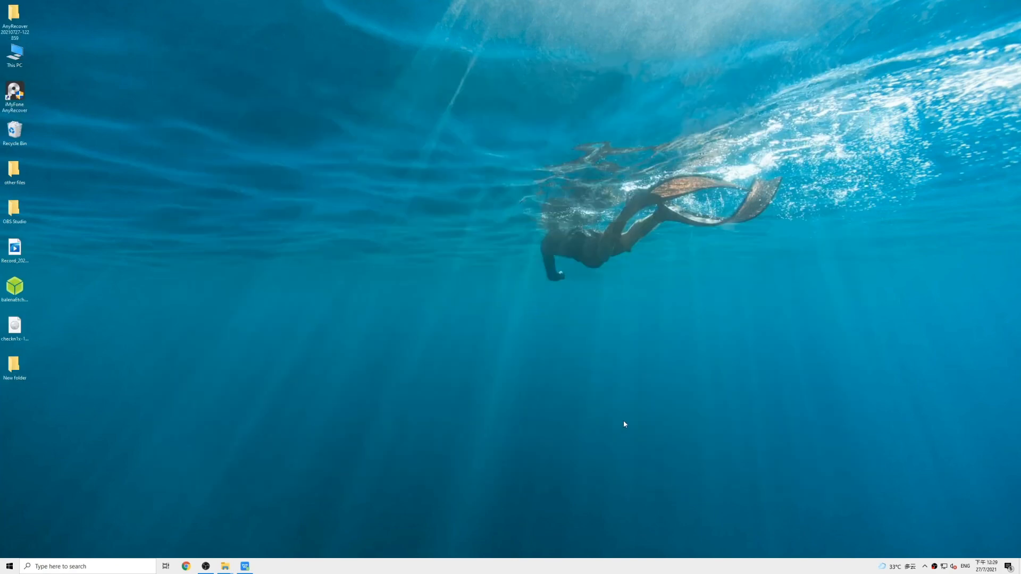